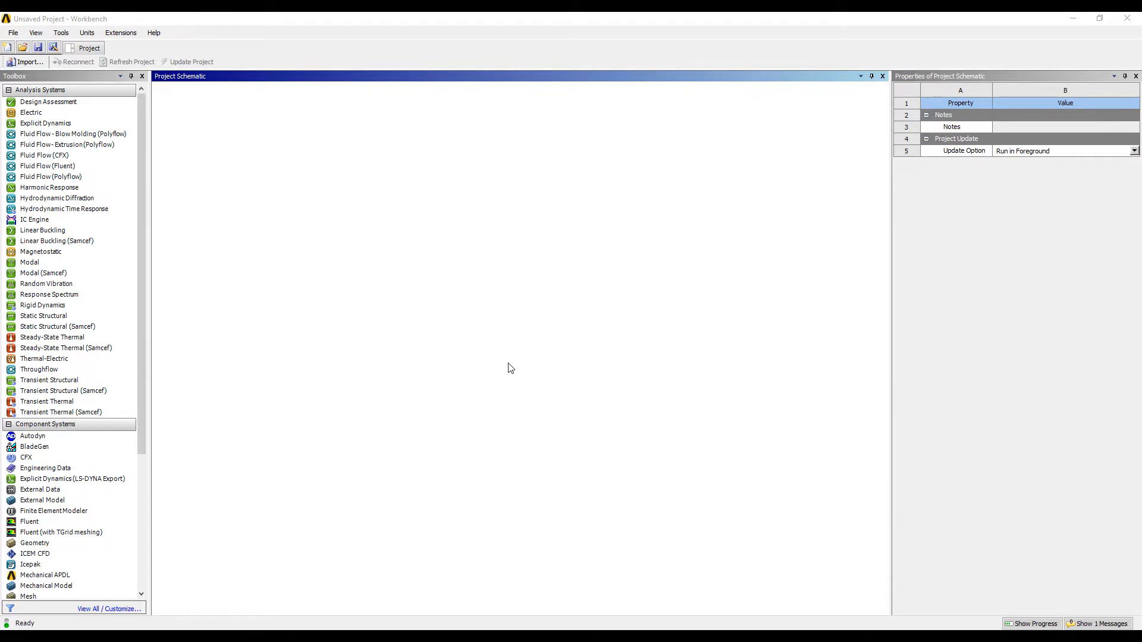
# Step: Add a Steady-State Thermal system named 'plane wall' and launch DesignModeler on its geometry
pyautogui.click(52, 338)
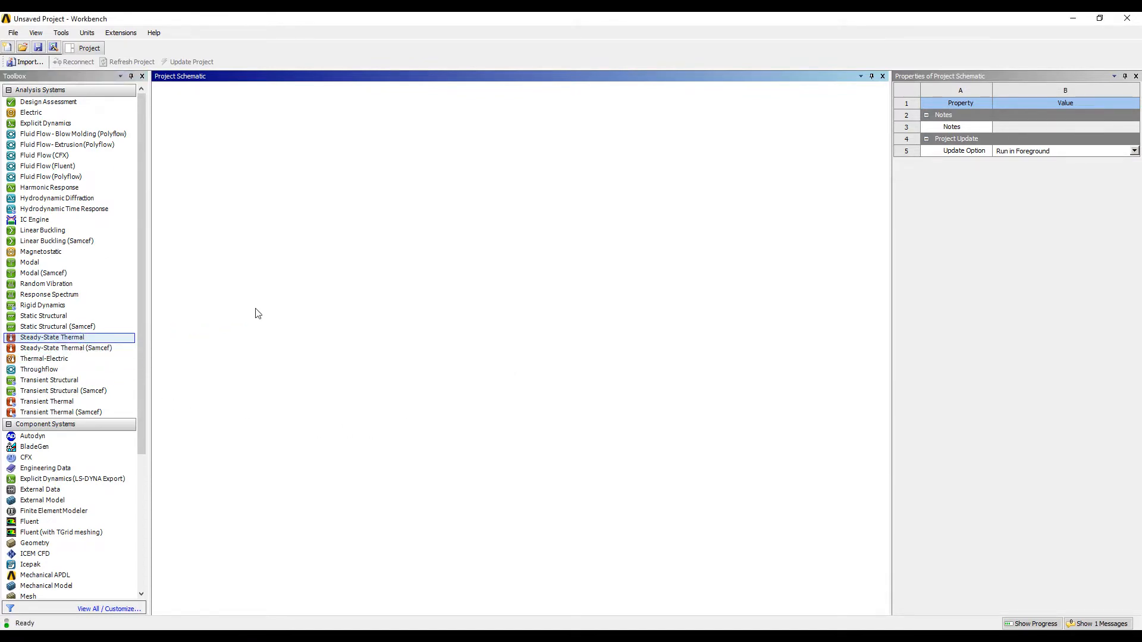
pyautogui.doubleClick(52, 337)
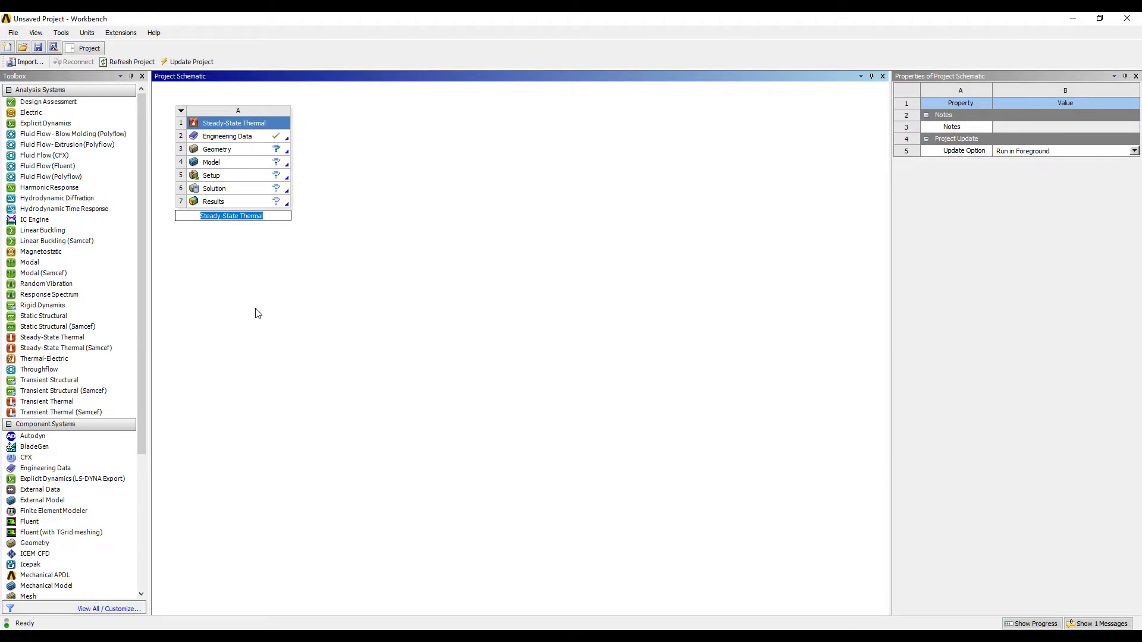
pyautogui.write('plane')
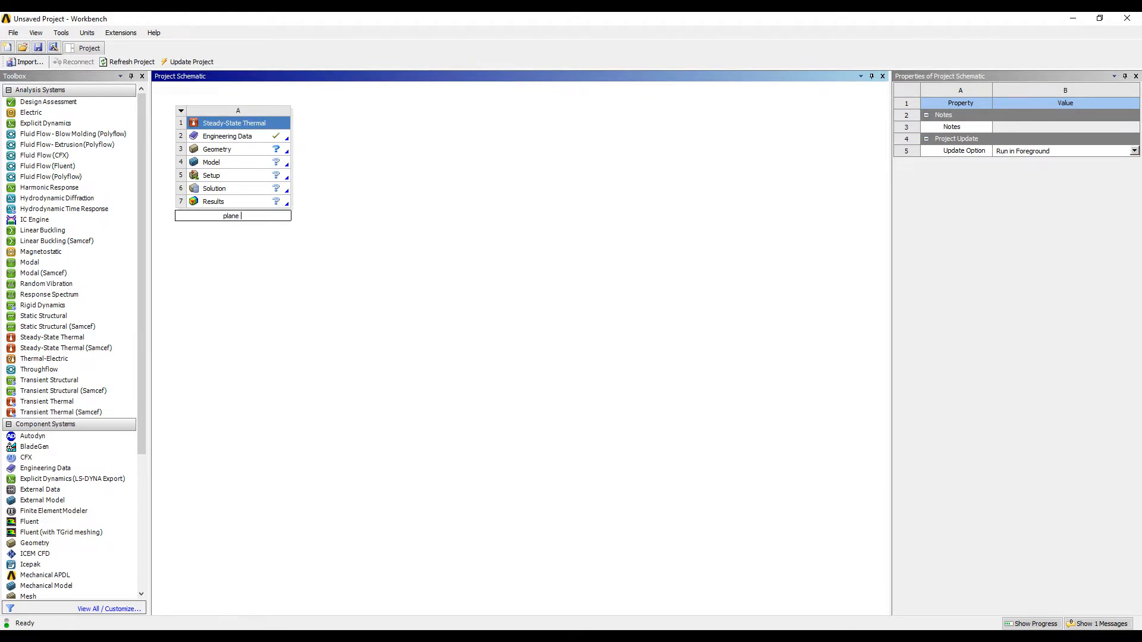
pyautogui.write('wall')
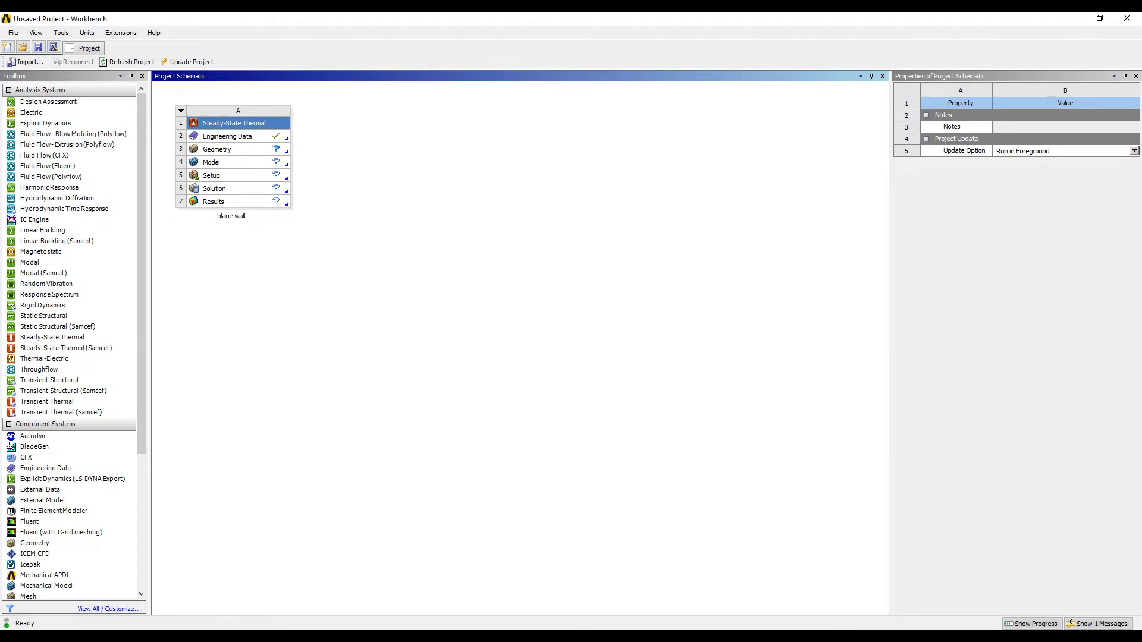
pyautogui.click(227, 149)
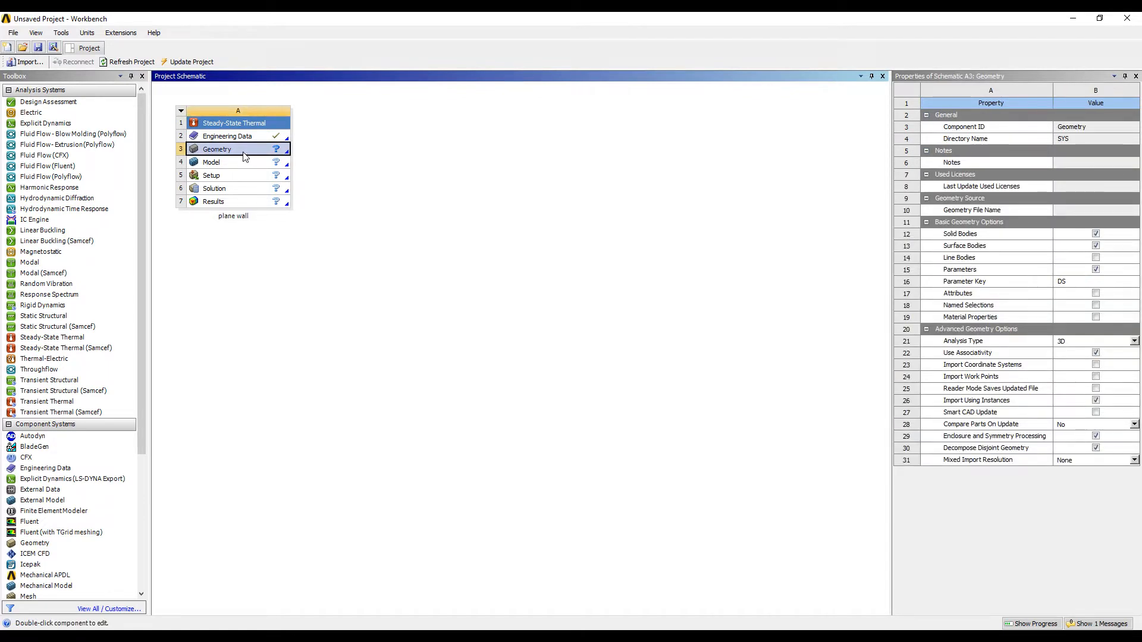
pyautogui.doubleClick(217, 148)
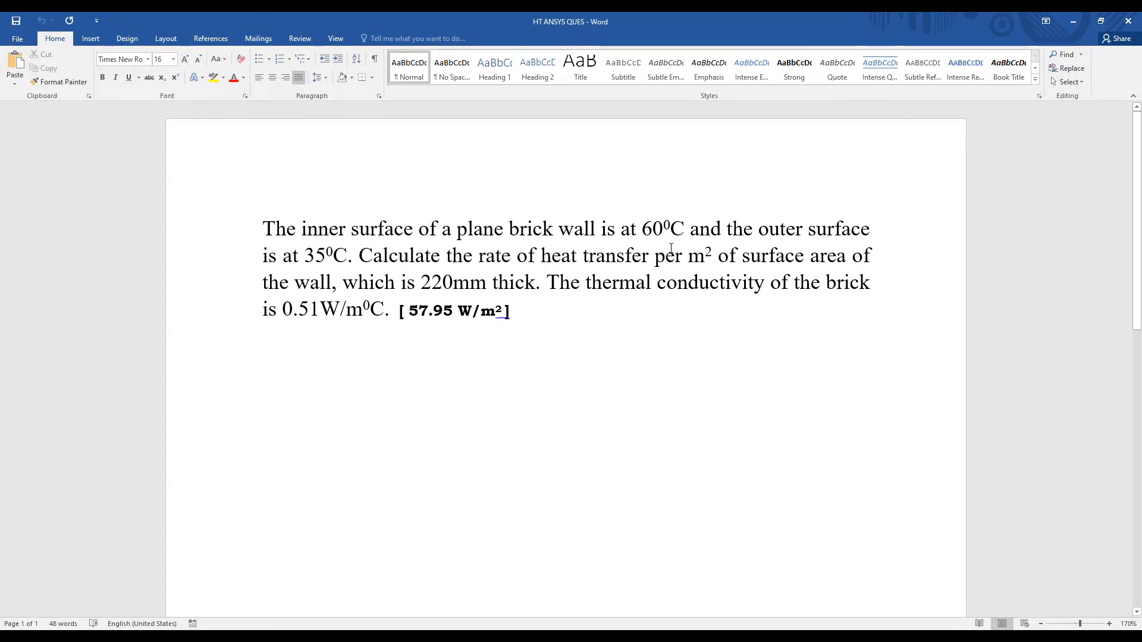
pyautogui.moveTo(299, 270)
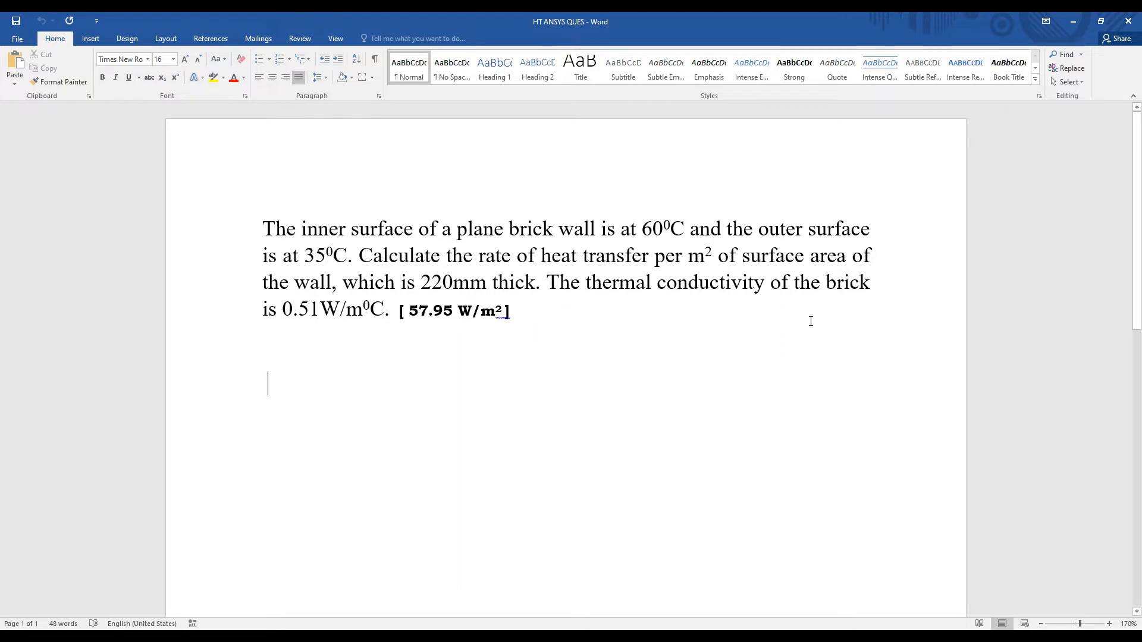
pyautogui.moveTo(277, 356)
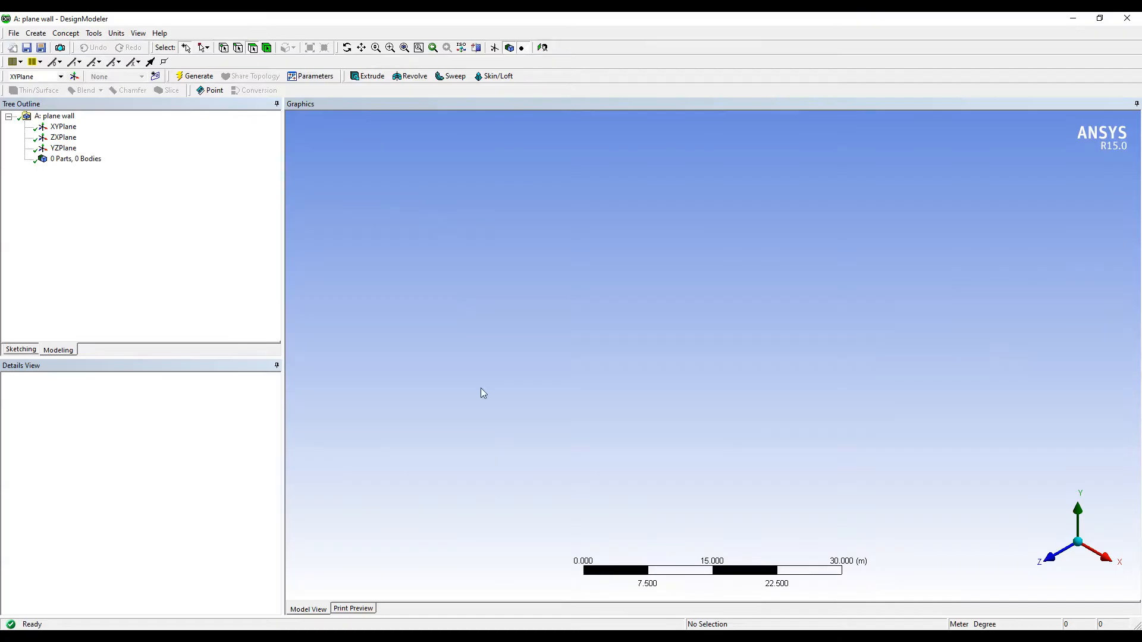
pyautogui.moveTo(195, 240)
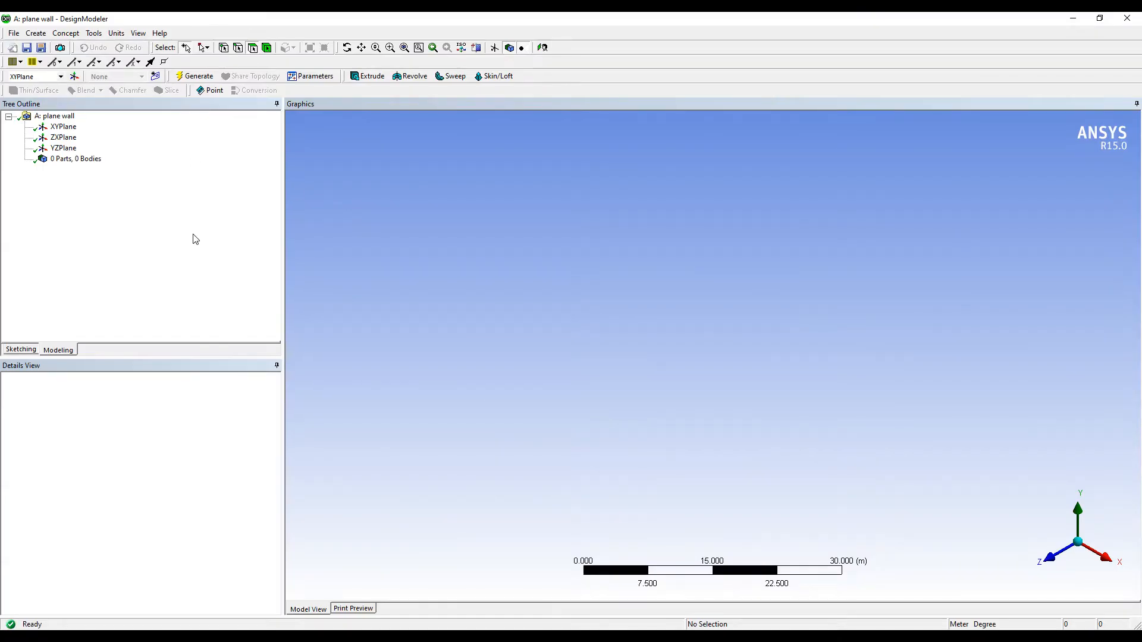
# Step: Switch DesignModeler length units to millimetres and select the XY plane for sketching
pyautogui.click(116, 33)
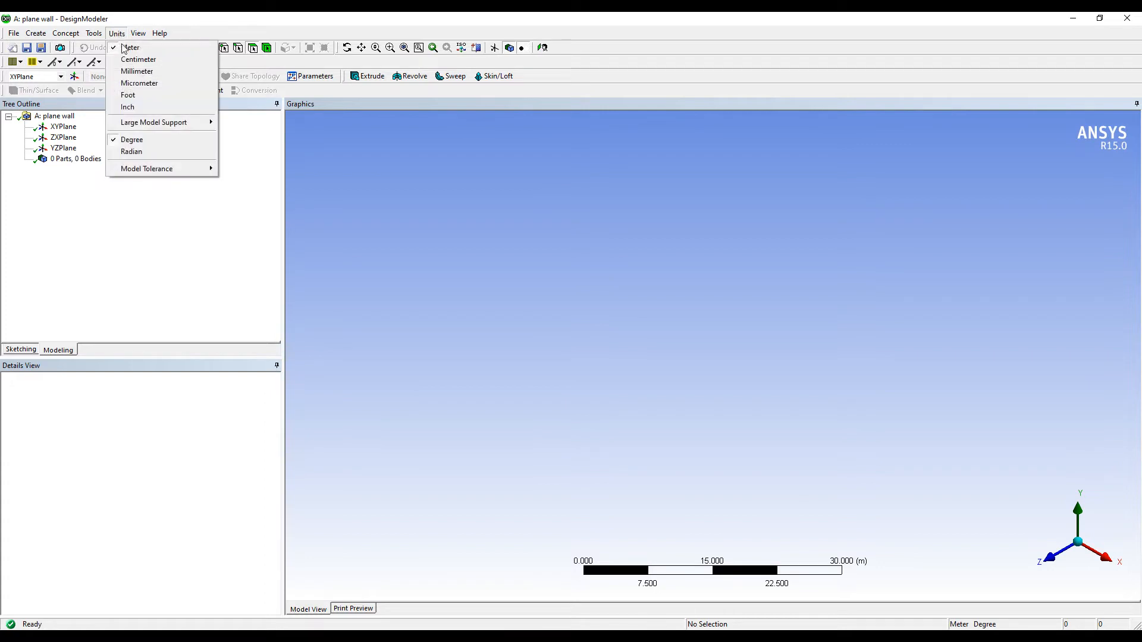
pyautogui.click(137, 71)
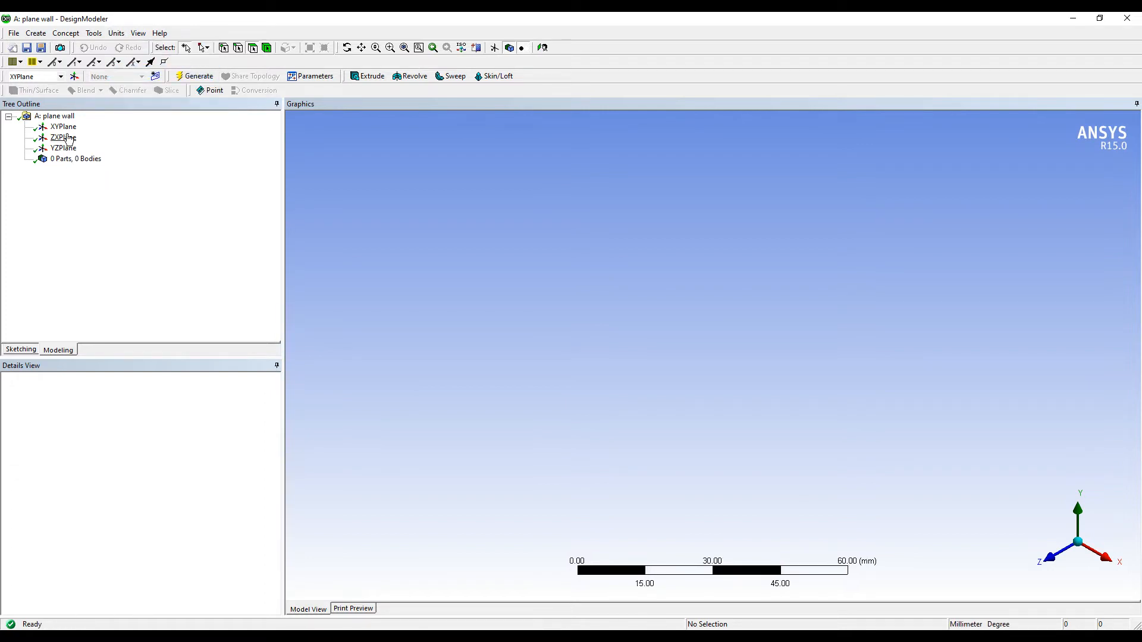
pyautogui.click(63, 126)
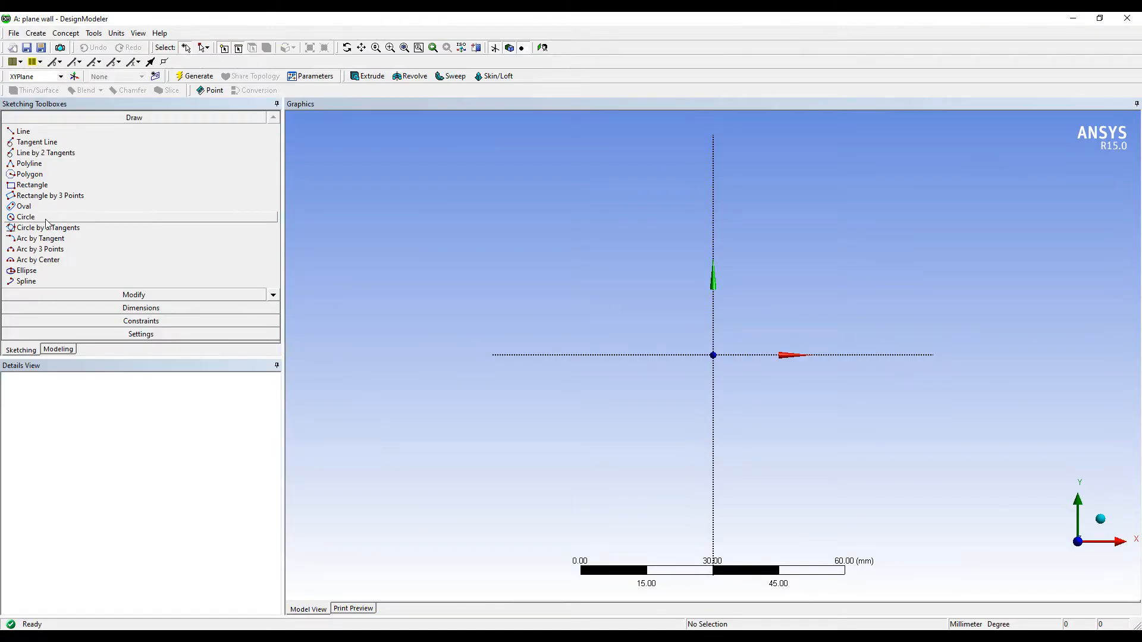
pyautogui.moveTo(51, 193)
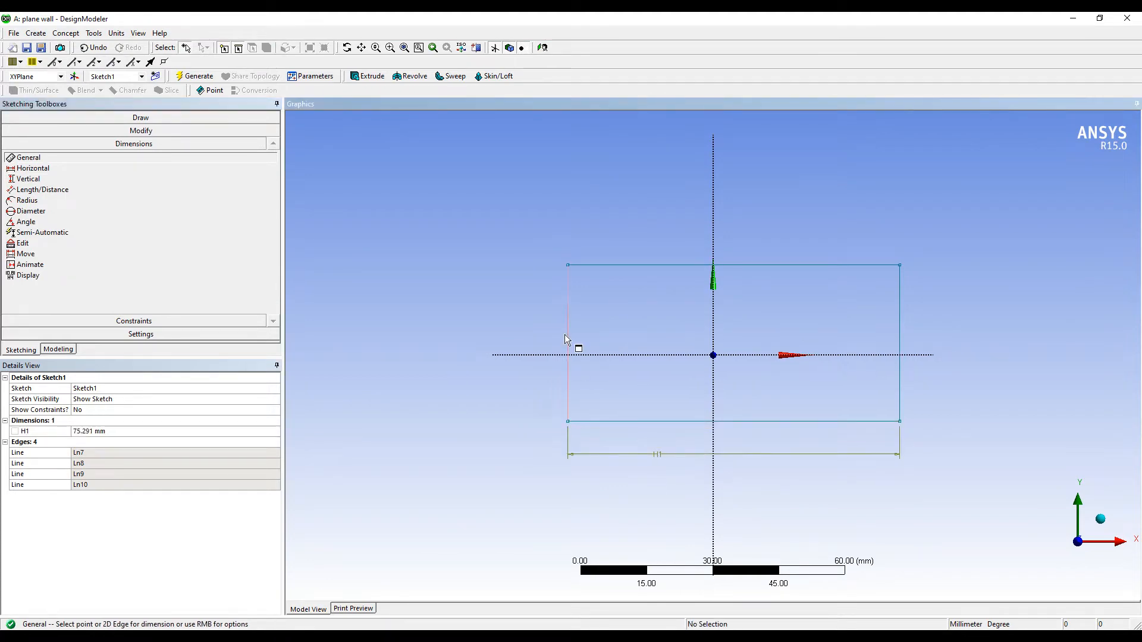
# Step: Set the rectangle's horizontal and vertical dimensions to 100 mm each
pyautogui.click(568, 343)
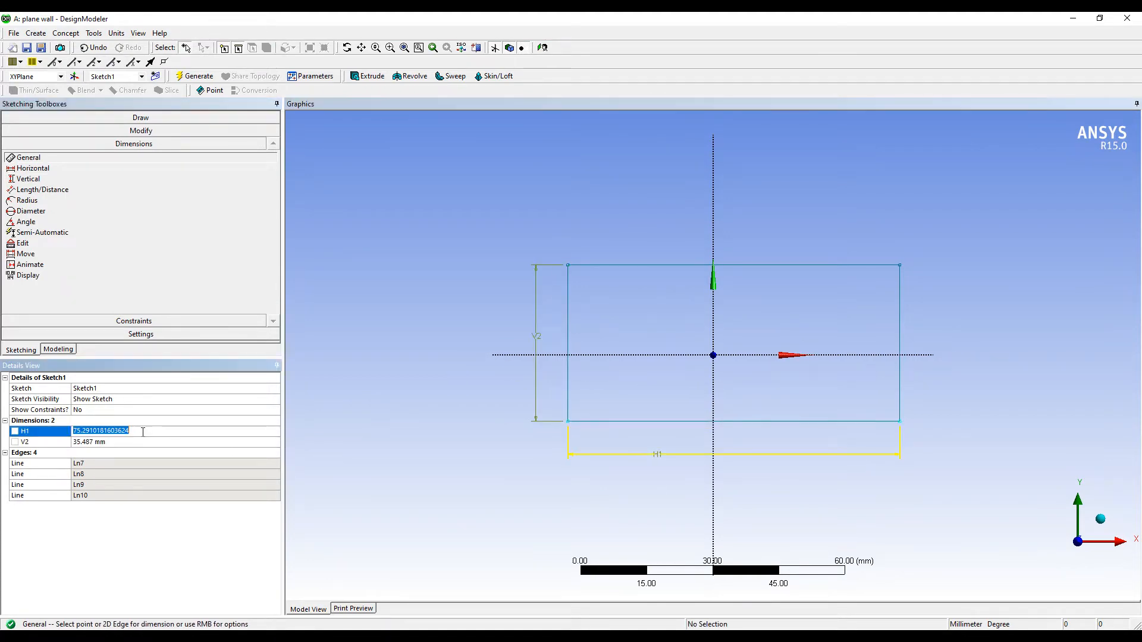
pyautogui.write('100 mm')
pyautogui.click(176, 442)
pyautogui.write('4')
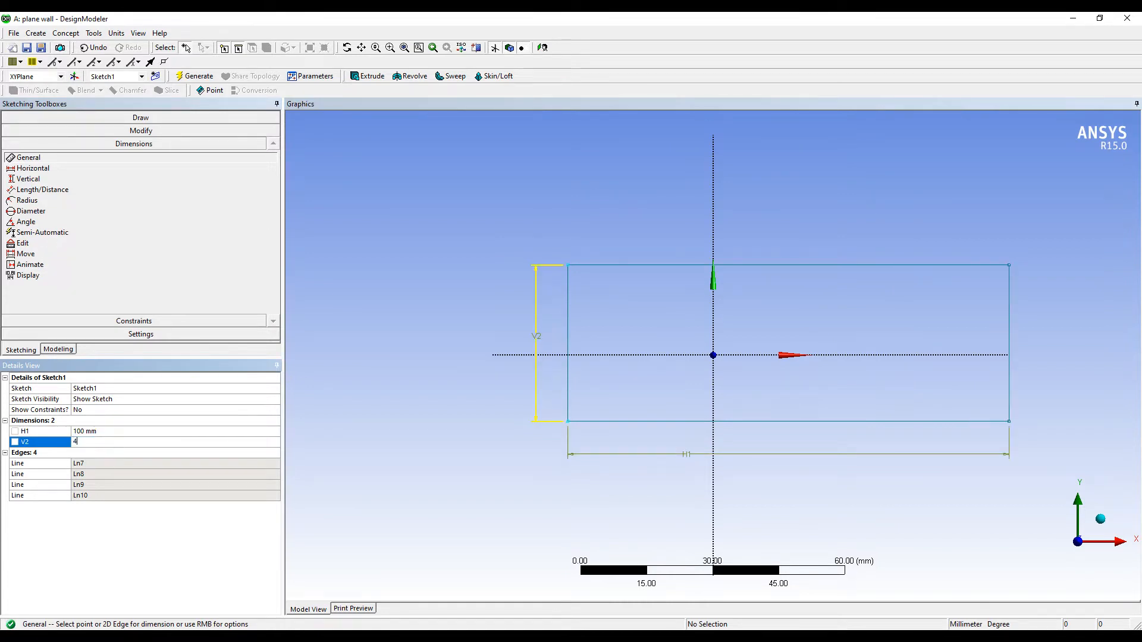
pyautogui.write('100 mm')
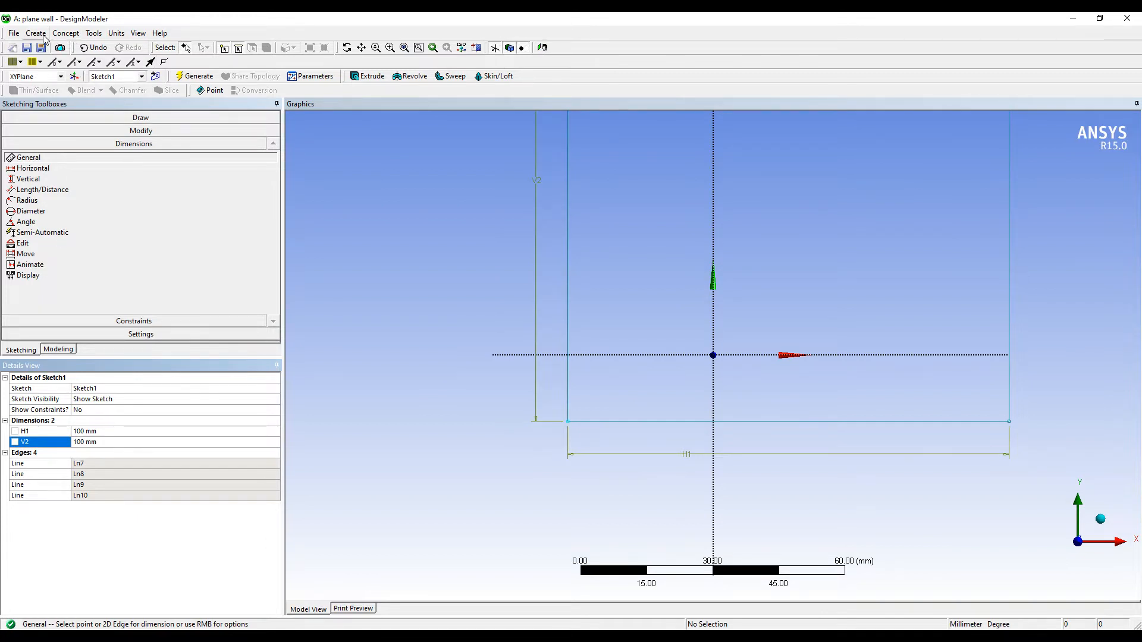
# Step: Extrude Sketch1 to a depth of 220 mm and generate the solid body
pyautogui.click(35, 32)
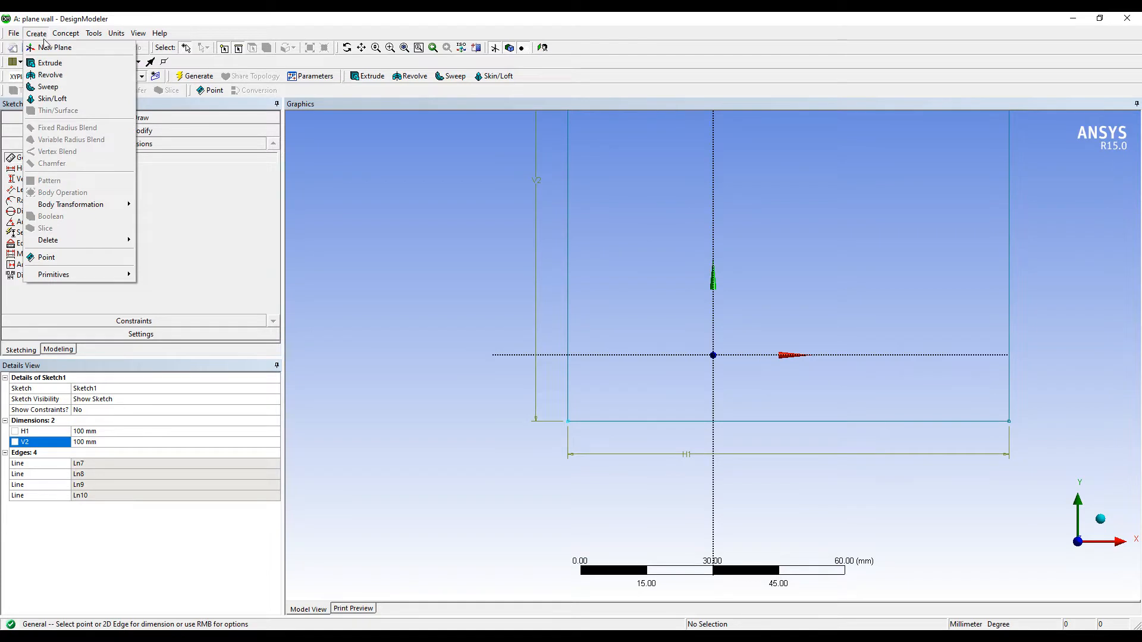
pyautogui.click(50, 62)
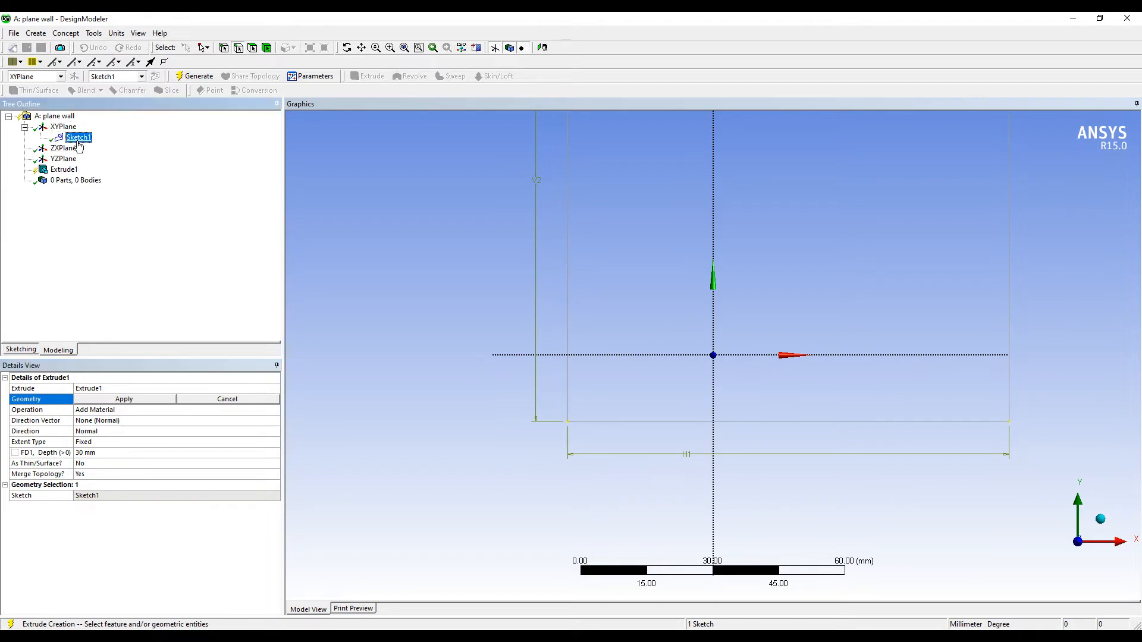
pyautogui.click(123, 399)
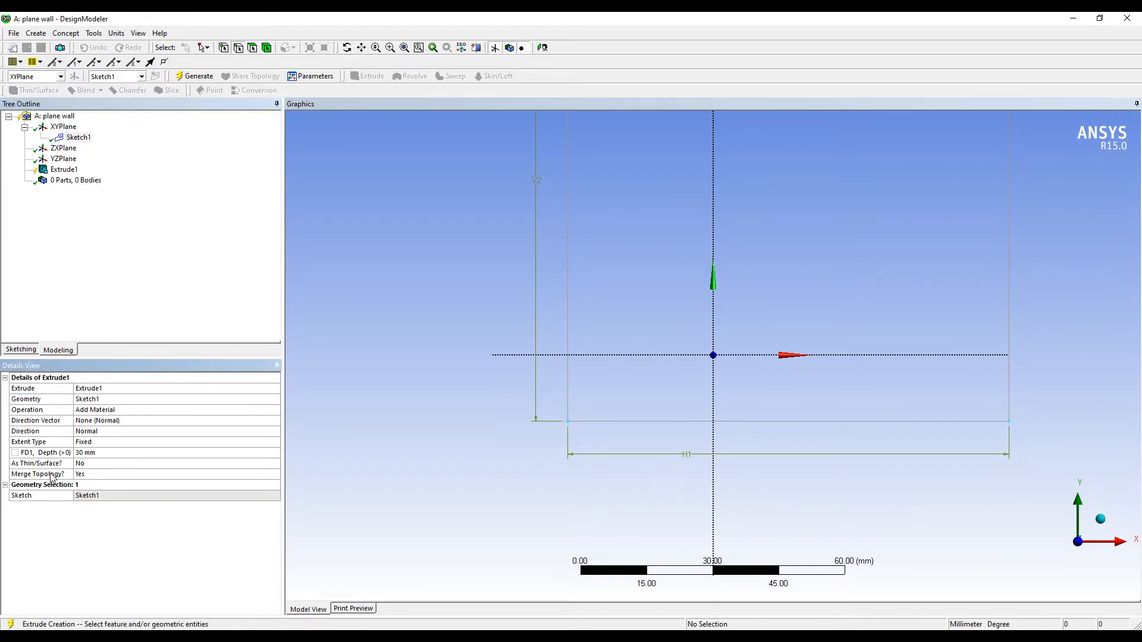
pyautogui.click(84, 452)
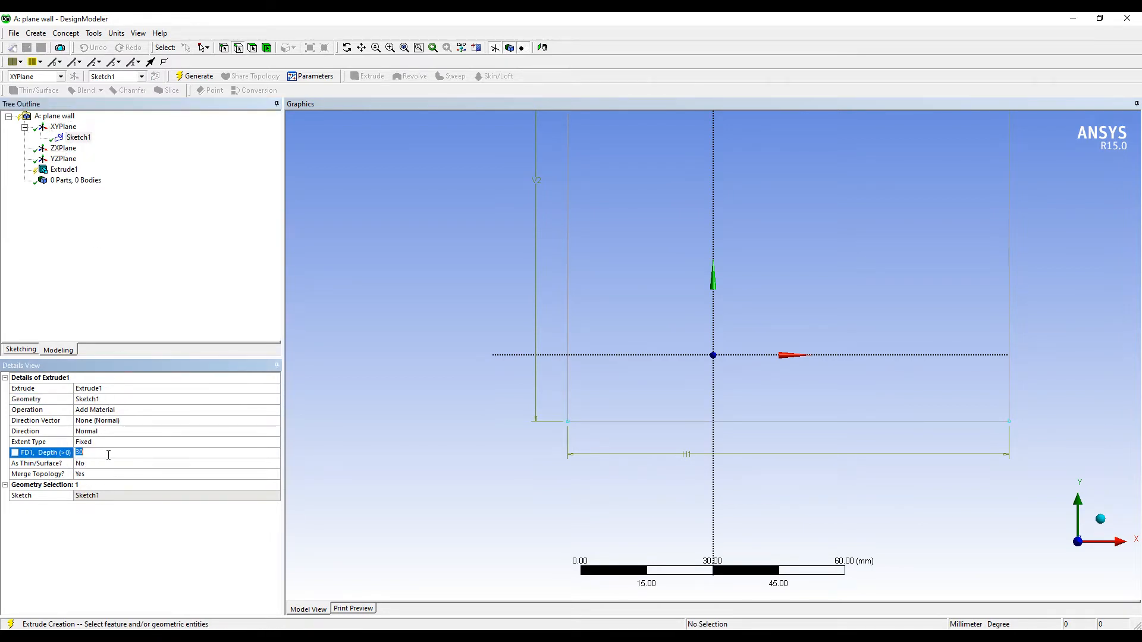
pyautogui.write('220 mm')
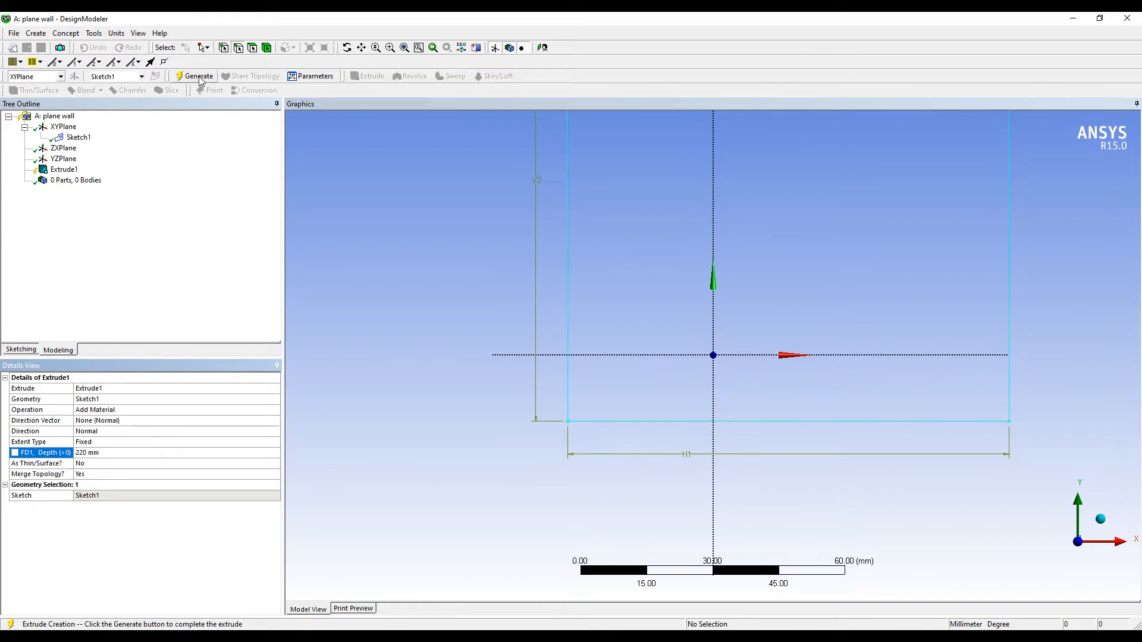
pyautogui.click(198, 75)
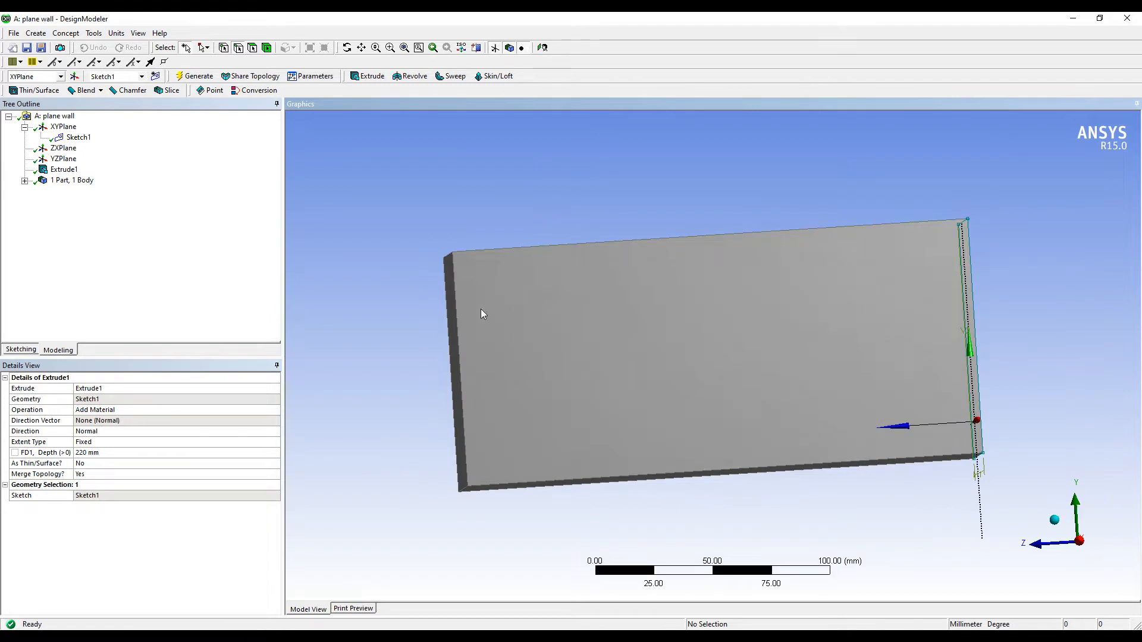
pyautogui.moveTo(905, 315)
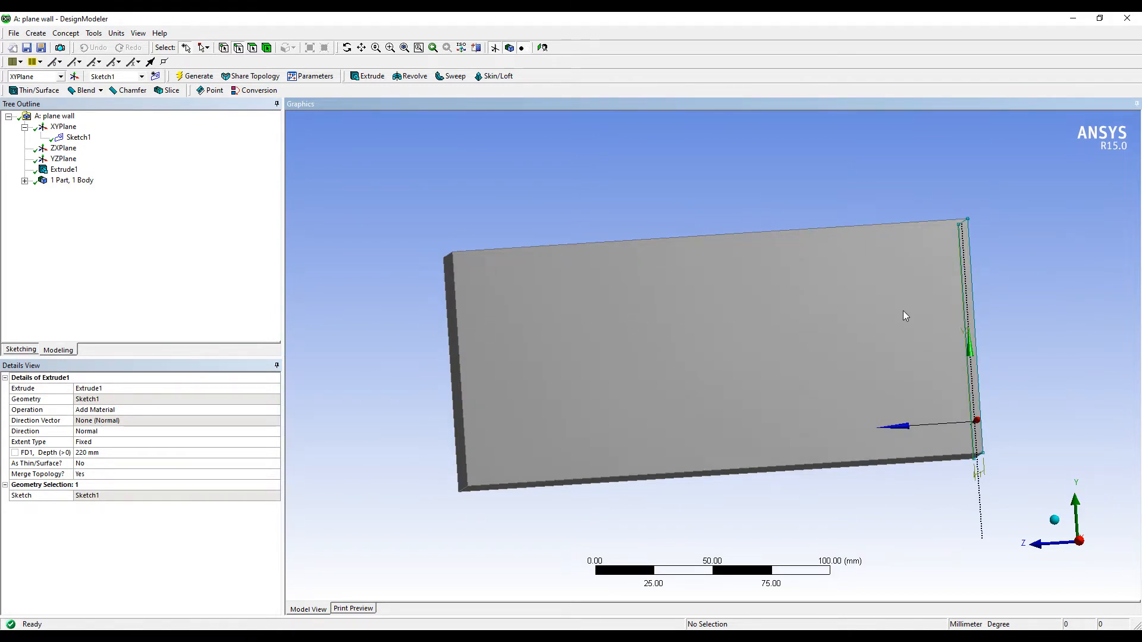
pyautogui.moveTo(473, 332)
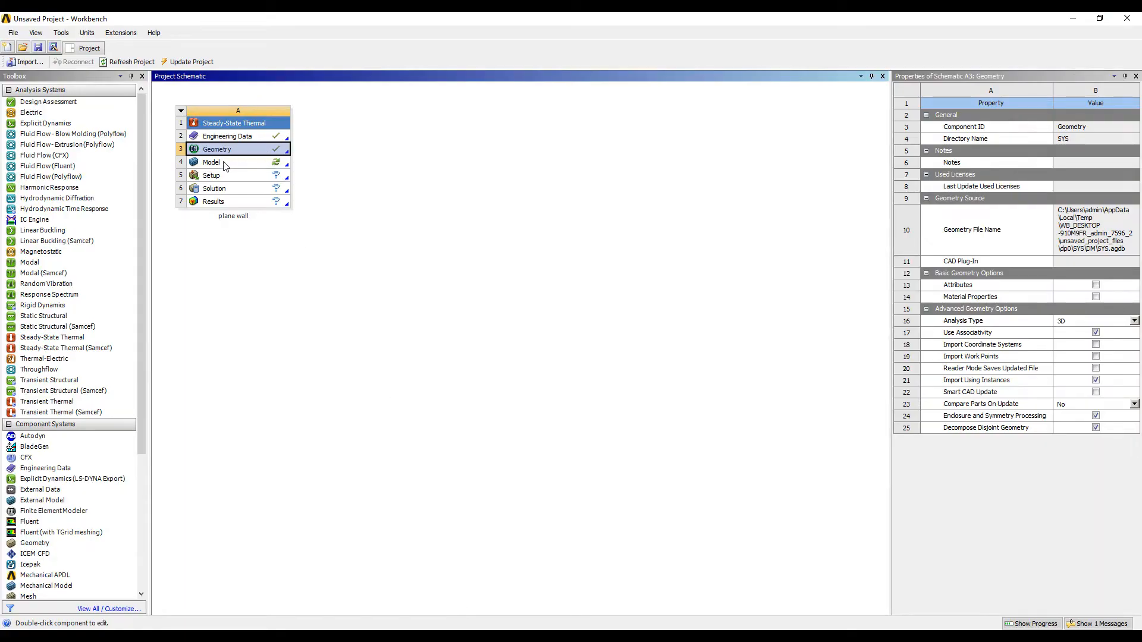
# Step: Launch Mechanical from the plane wall system's Model cell
pyautogui.doubleClick(211, 162)
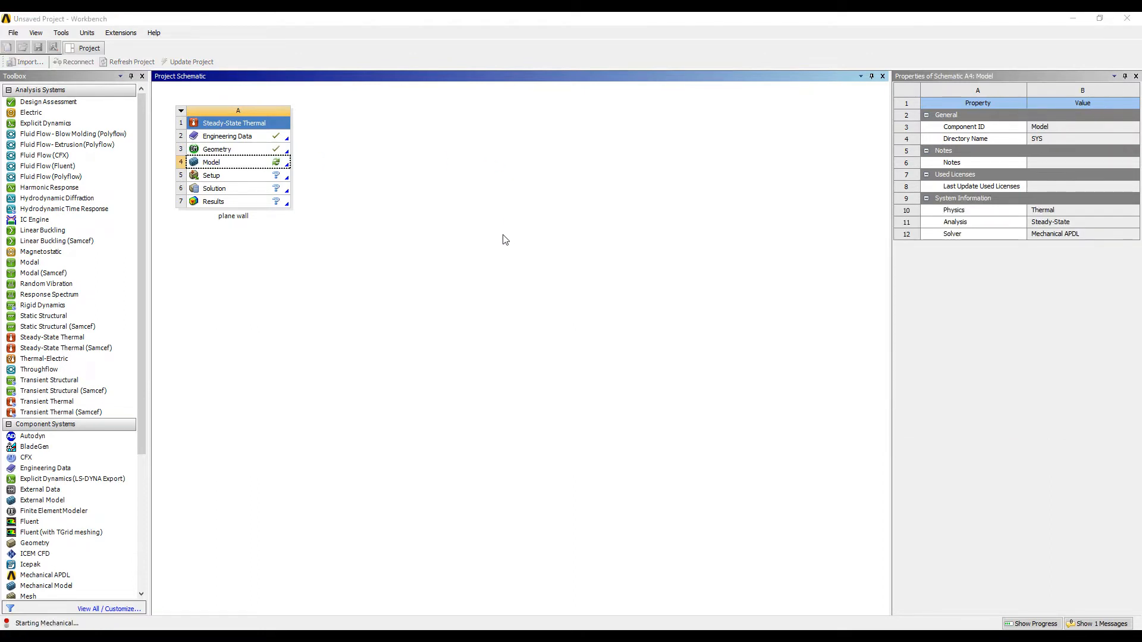
pyautogui.doubleClick(211, 162)
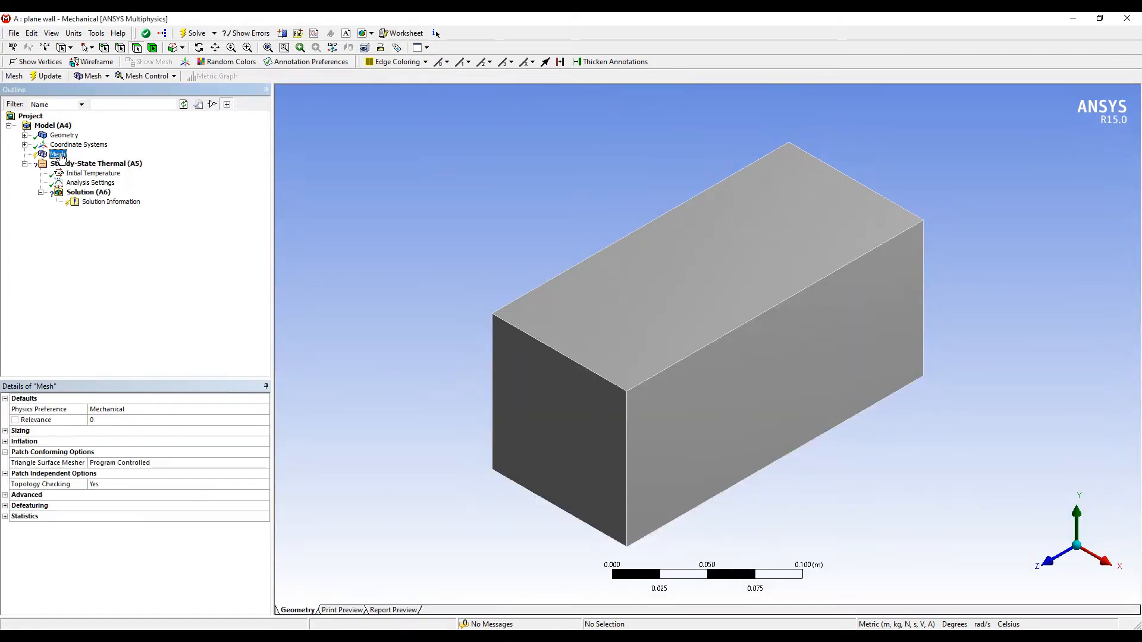
# Step: Set mesh sizing relevance center to Fine and generate the wall block's mesh
pyautogui.click(6, 431)
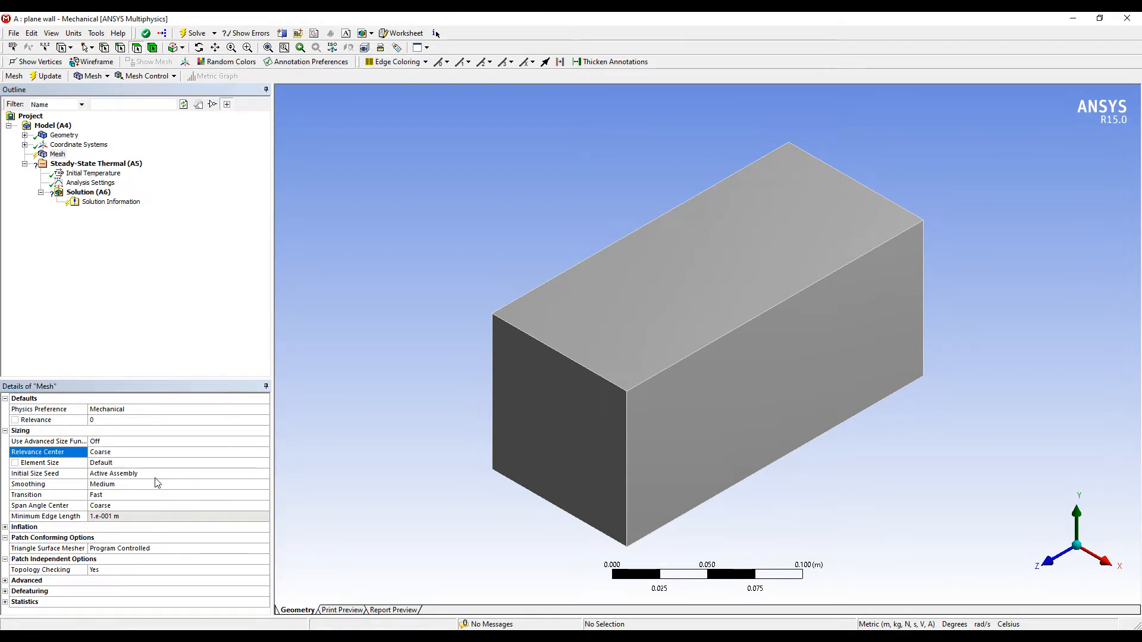
pyautogui.click(178, 451)
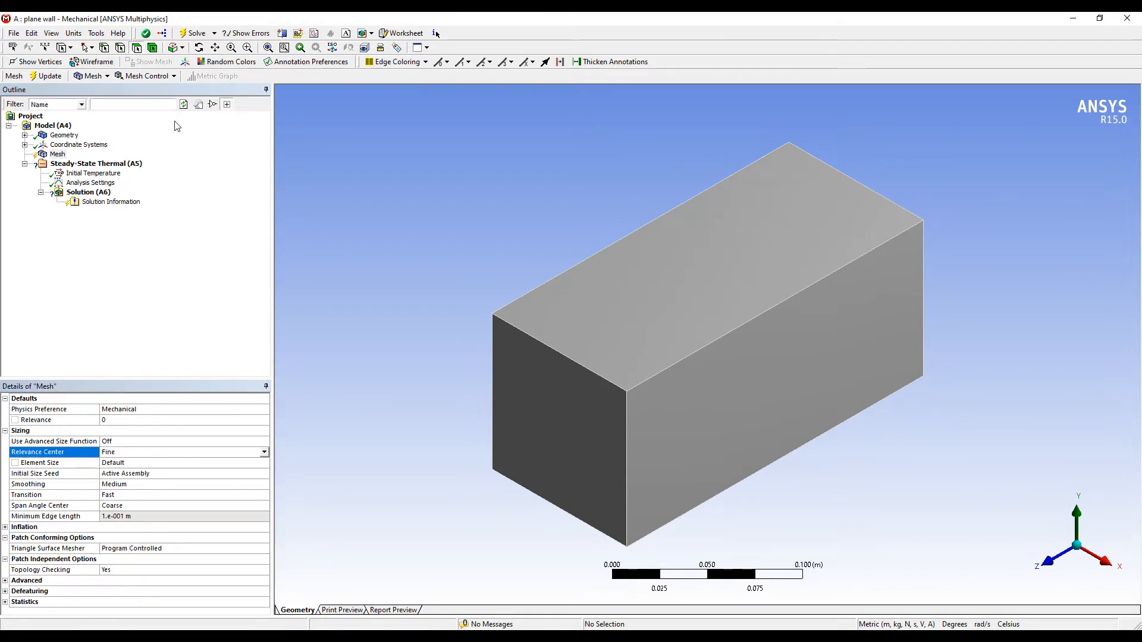
pyautogui.moveTo(377, 266)
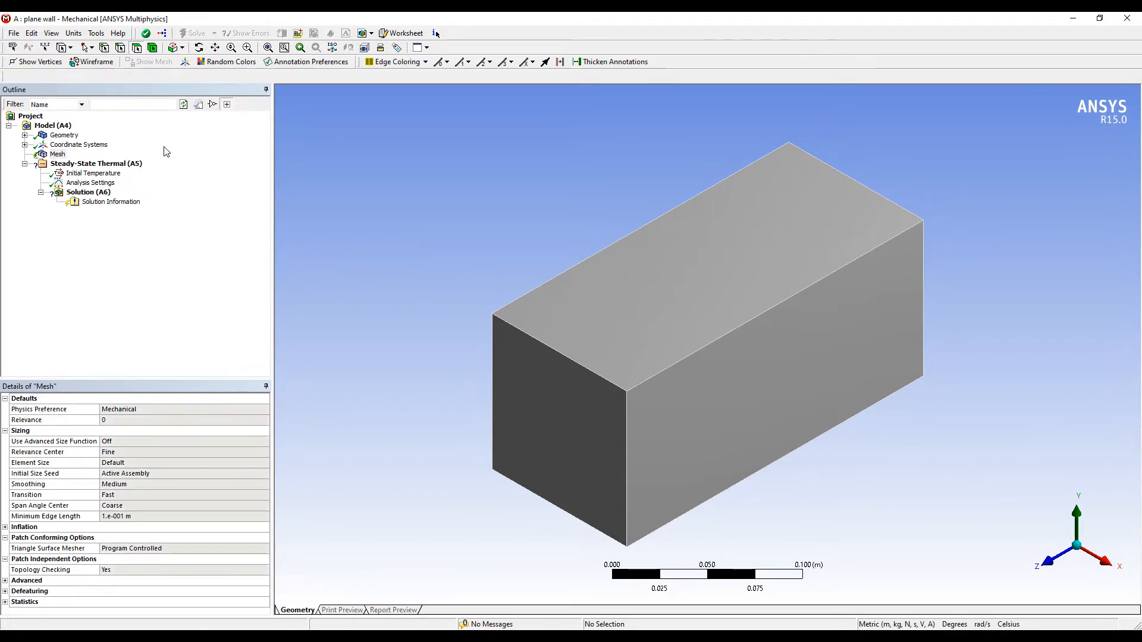
pyautogui.click(58, 153)
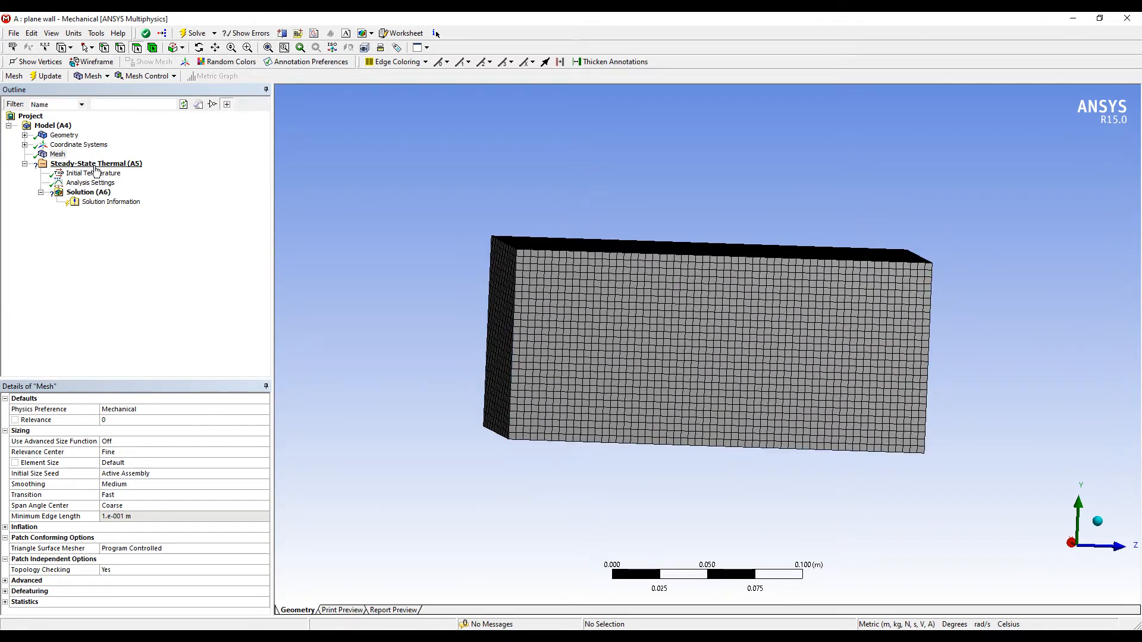
# Step: Insert a Temperature load on the wall's left end face with magnitude 60 °C
pyautogui.rightClick(95, 163)
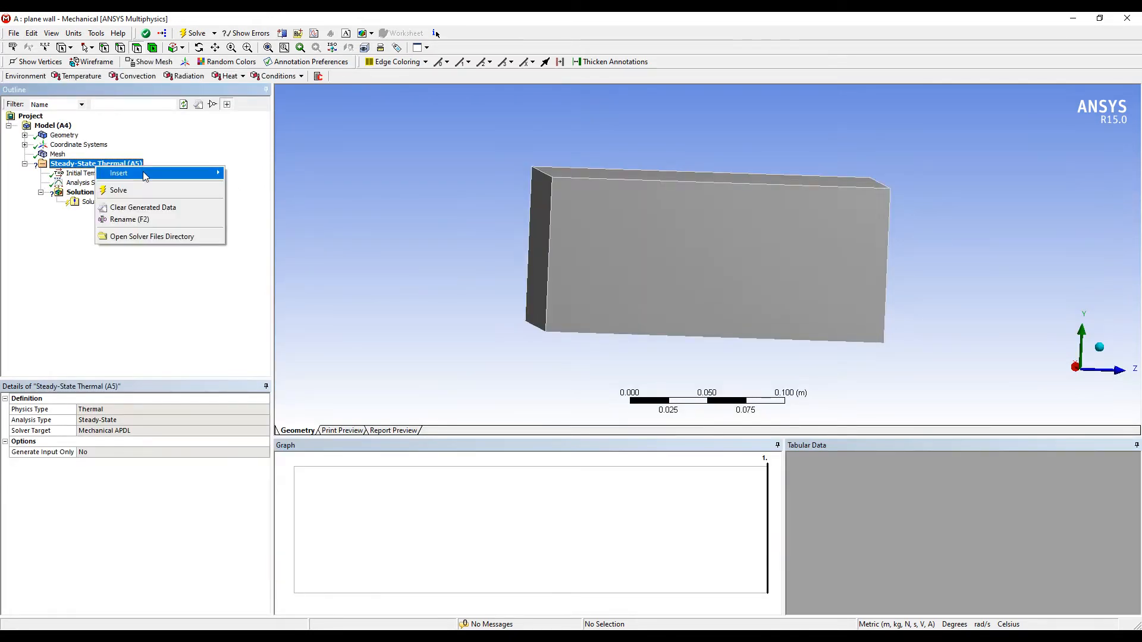
pyautogui.click(118, 173)
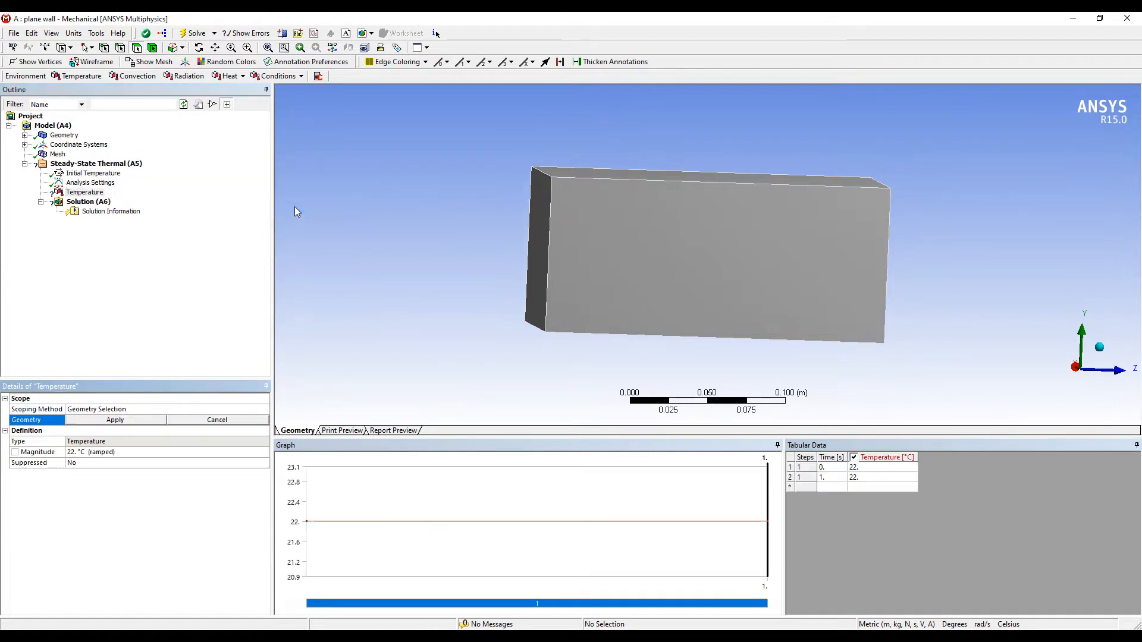
pyautogui.moveTo(137, 47)
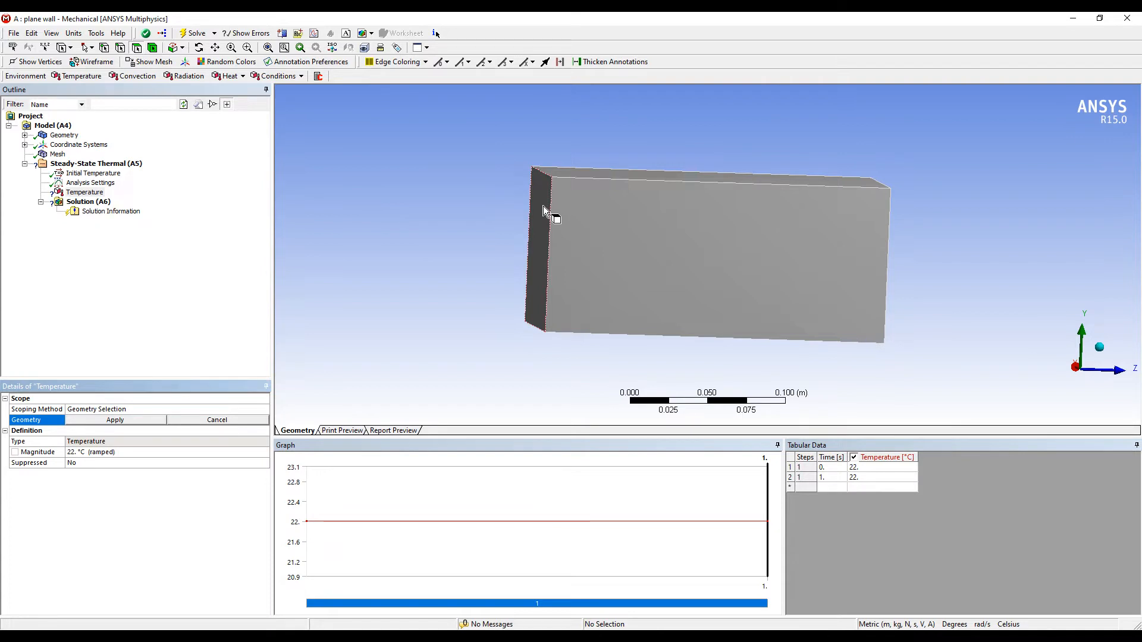
pyautogui.click(115, 419)
pyautogui.write('60')
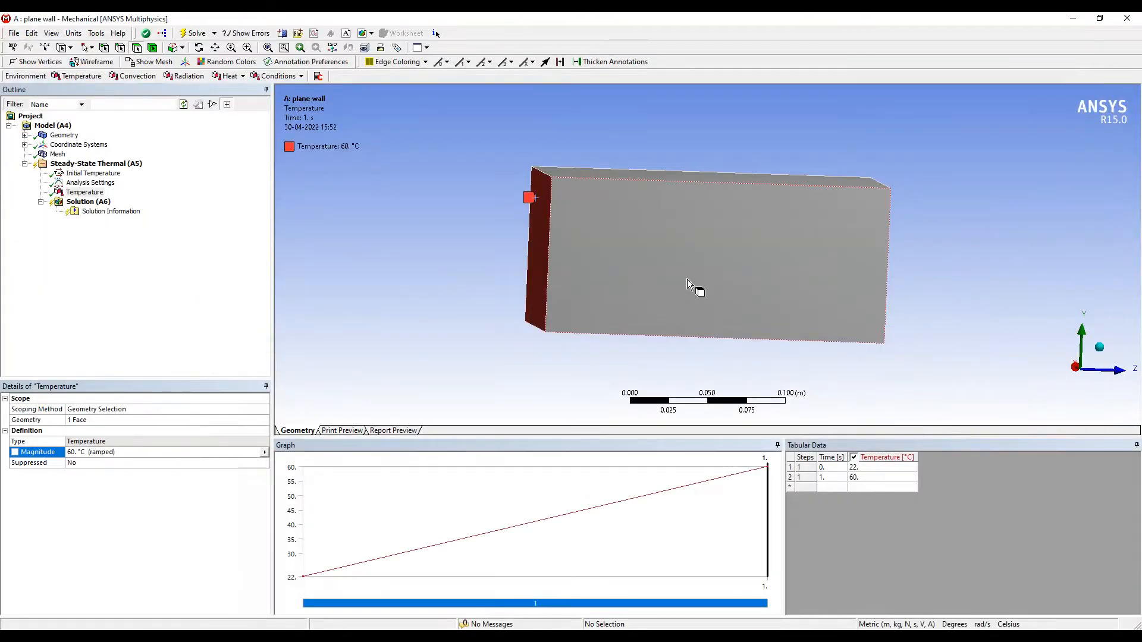
pyautogui.rightClick(873, 233)
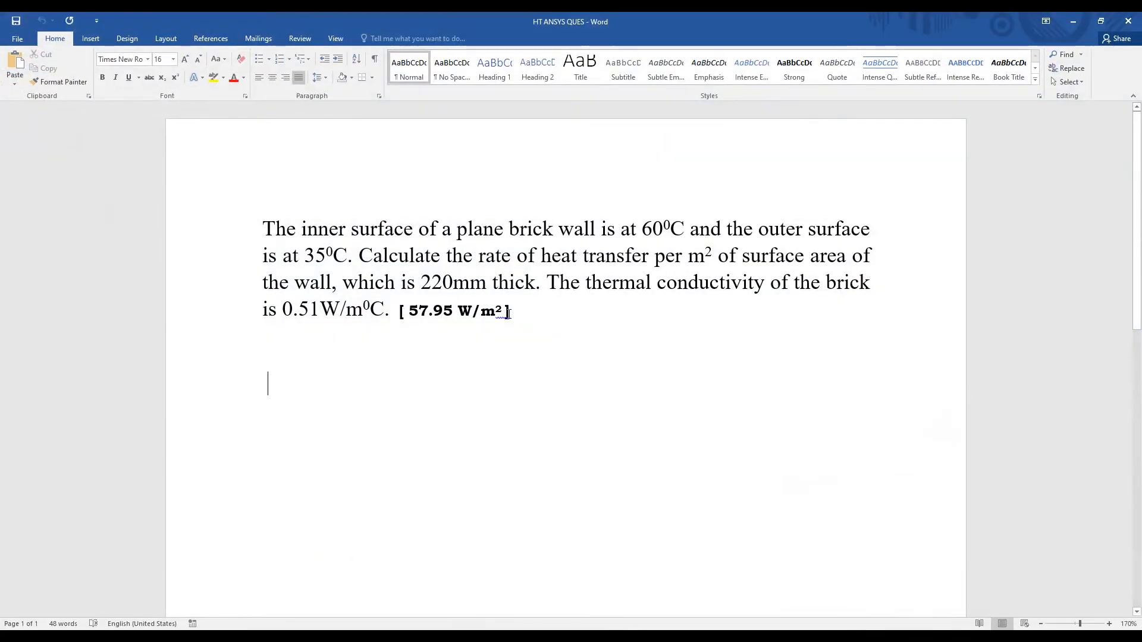
pyautogui.moveTo(441, 333)
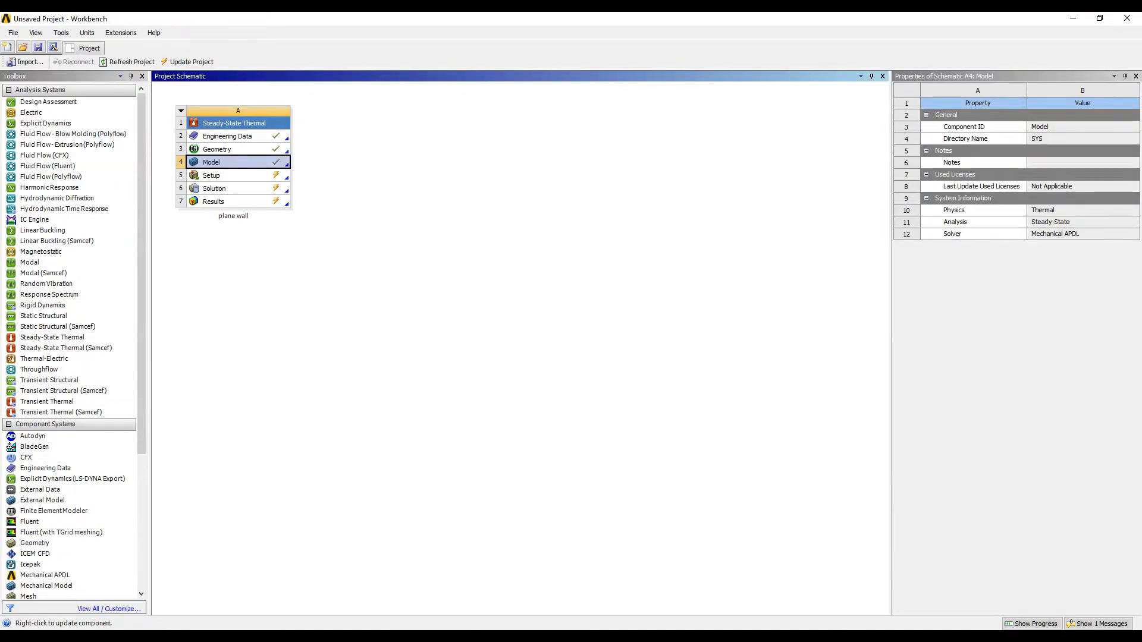
# Step: Reopen Mechanical and view the Solid body's Structural Steel material assignment
pyautogui.doubleClick(211, 162)
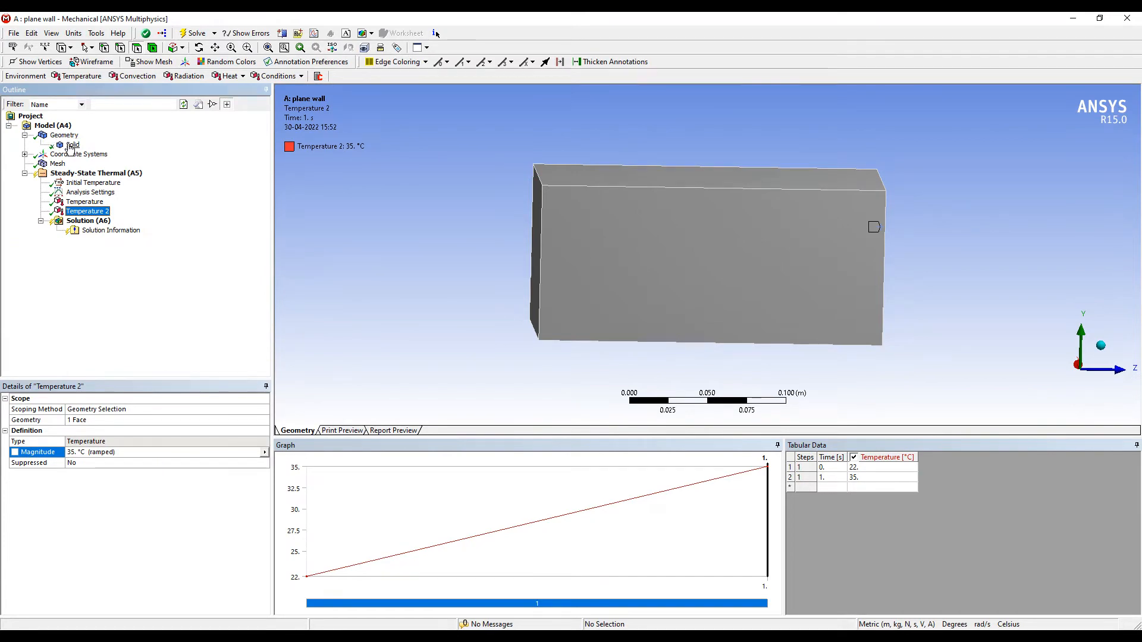
pyautogui.click(72, 145)
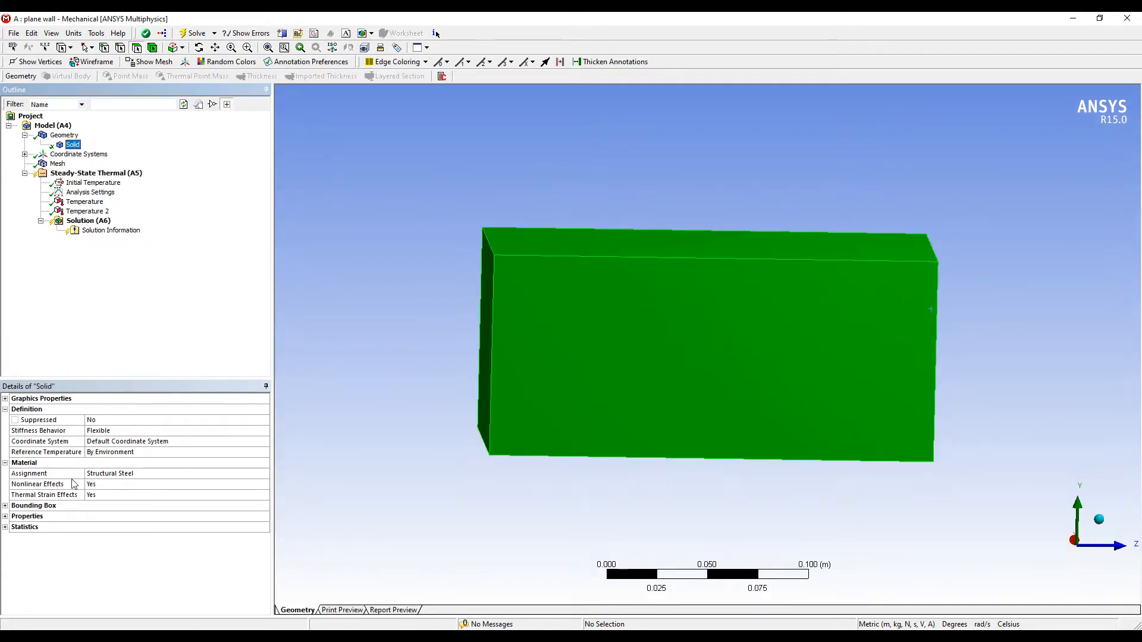
pyautogui.moveTo(135, 484)
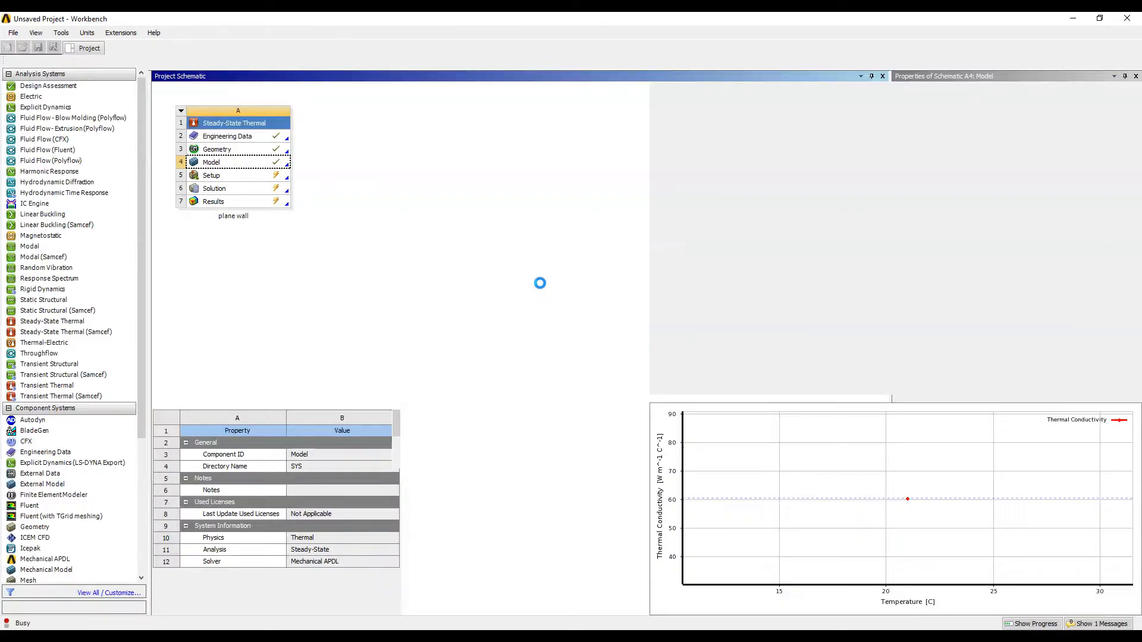
# Step: Add a 'brick' material in Engineering Data with isotropic thermal conductivity 0.51 W/m·°C
pyautogui.doubleClick(227, 136)
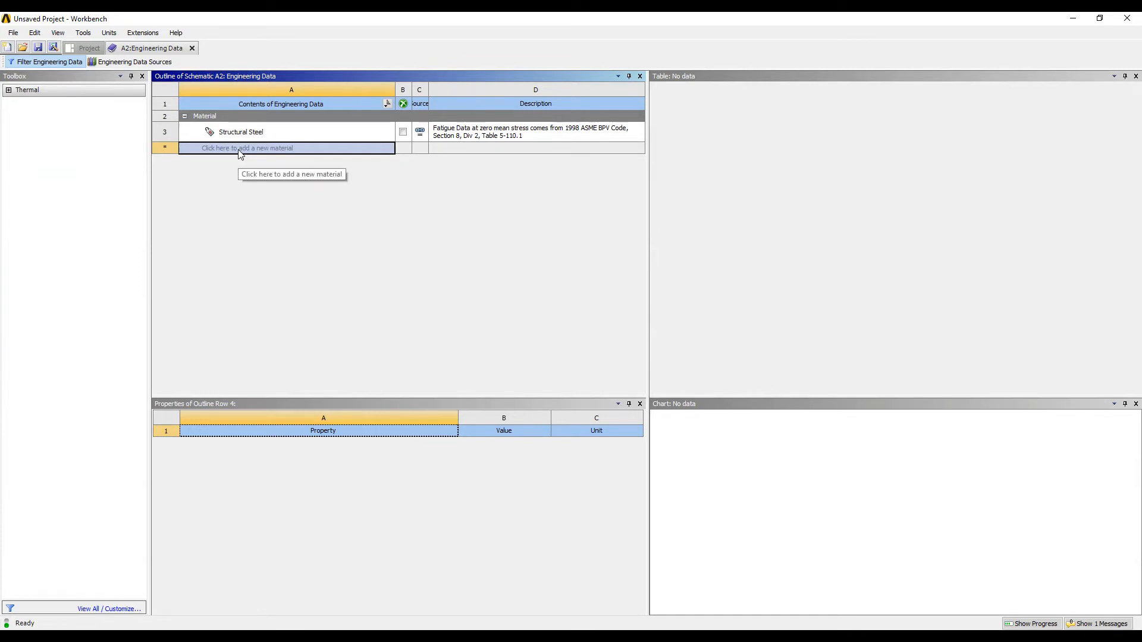
pyautogui.write('brick')
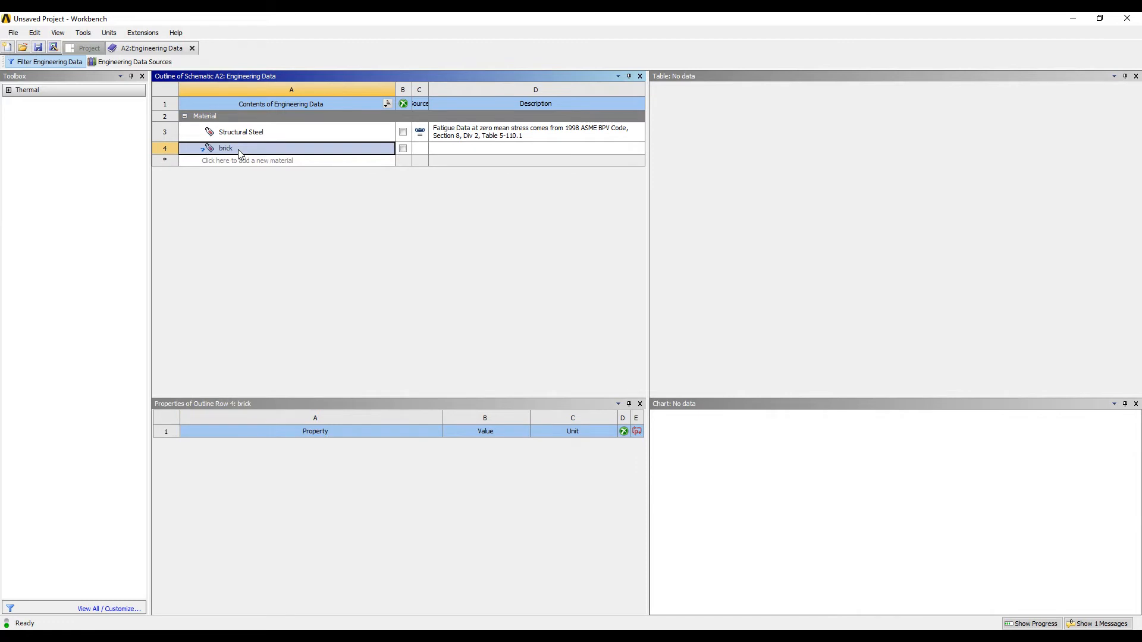
pyautogui.moveTo(10, 95)
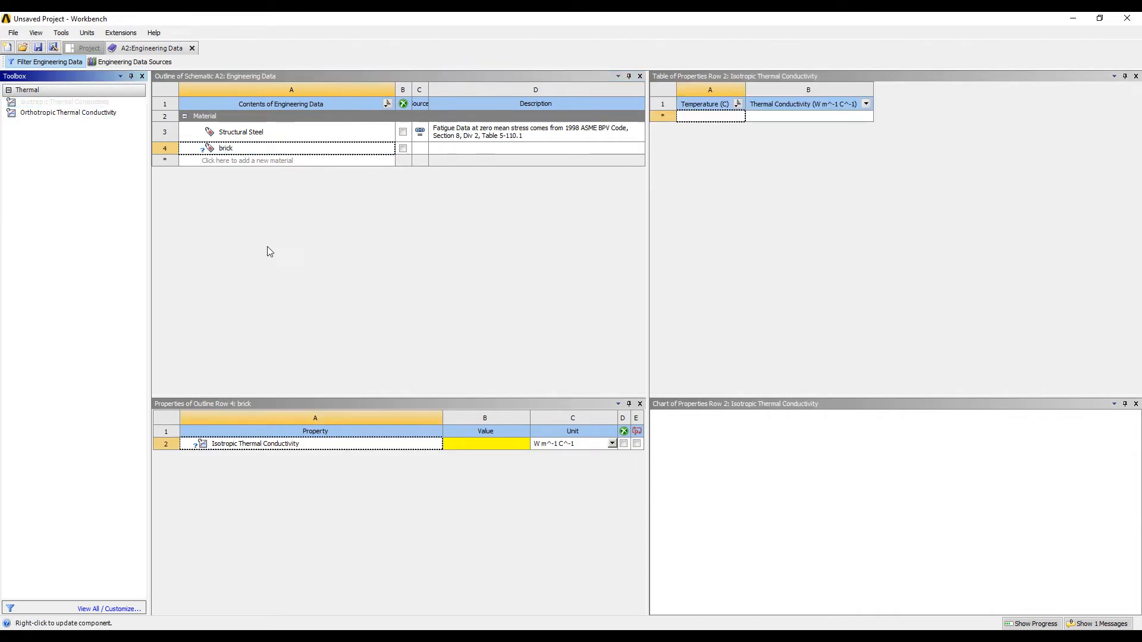
pyautogui.click(484, 443)
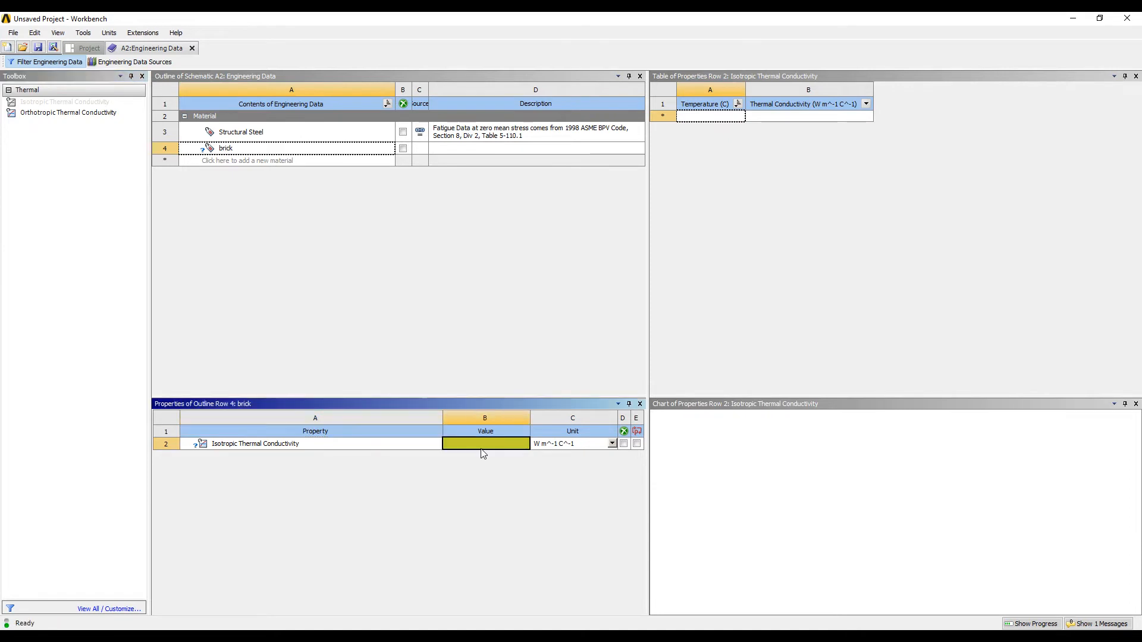
pyautogui.write('0.51')
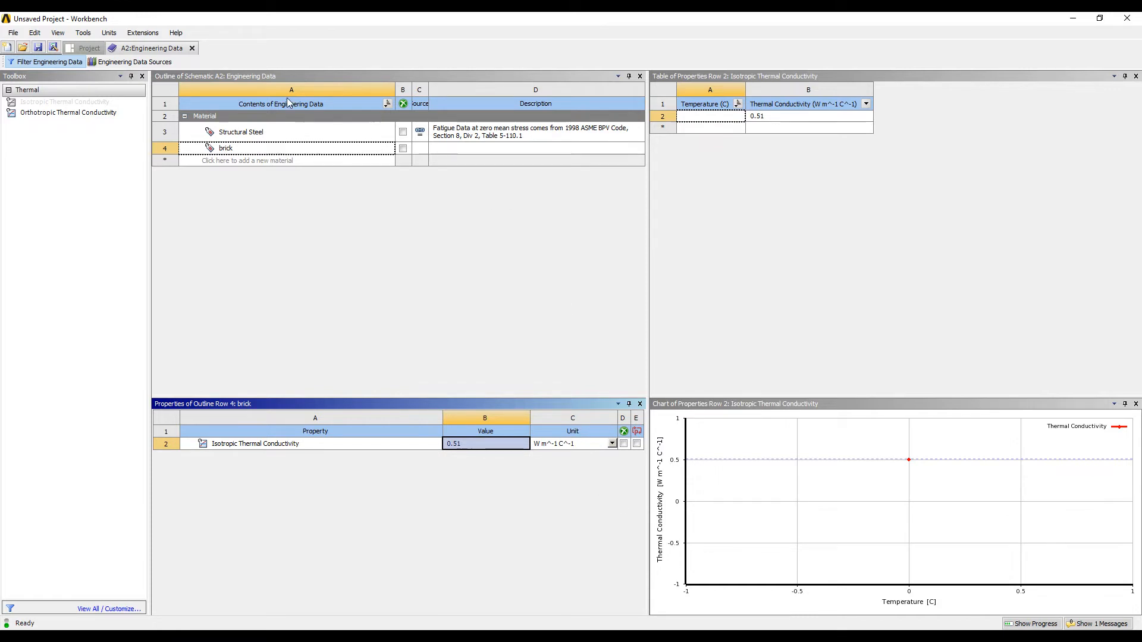
pyautogui.click(88, 48)
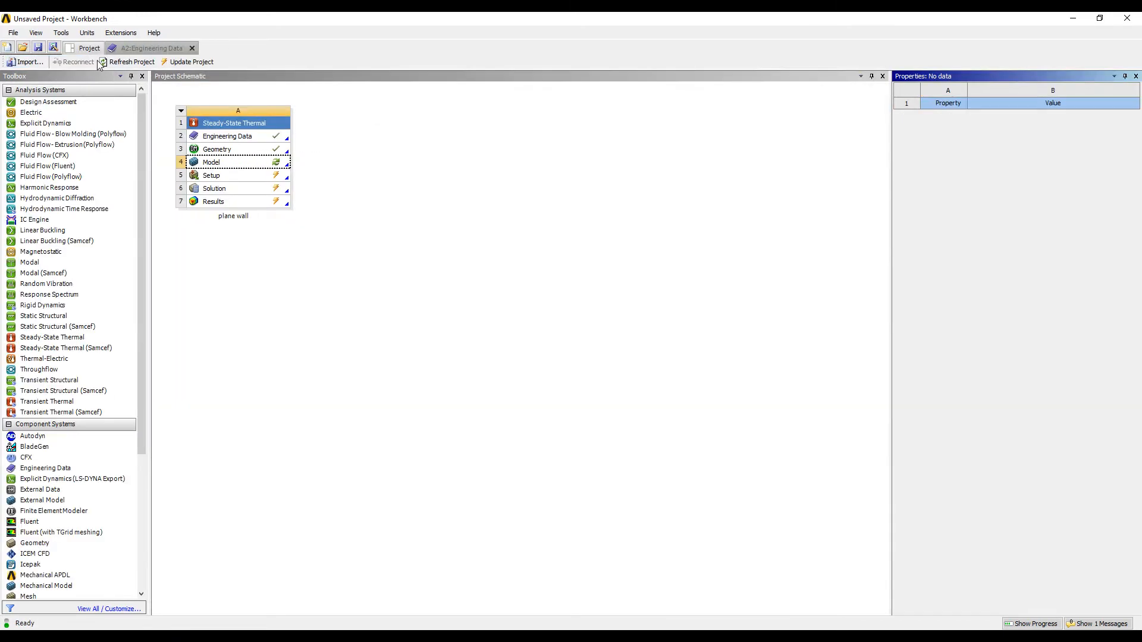
# Step: Open the plane wall model in Mechanical and assign brick as the Solid's material
pyautogui.click(233, 162)
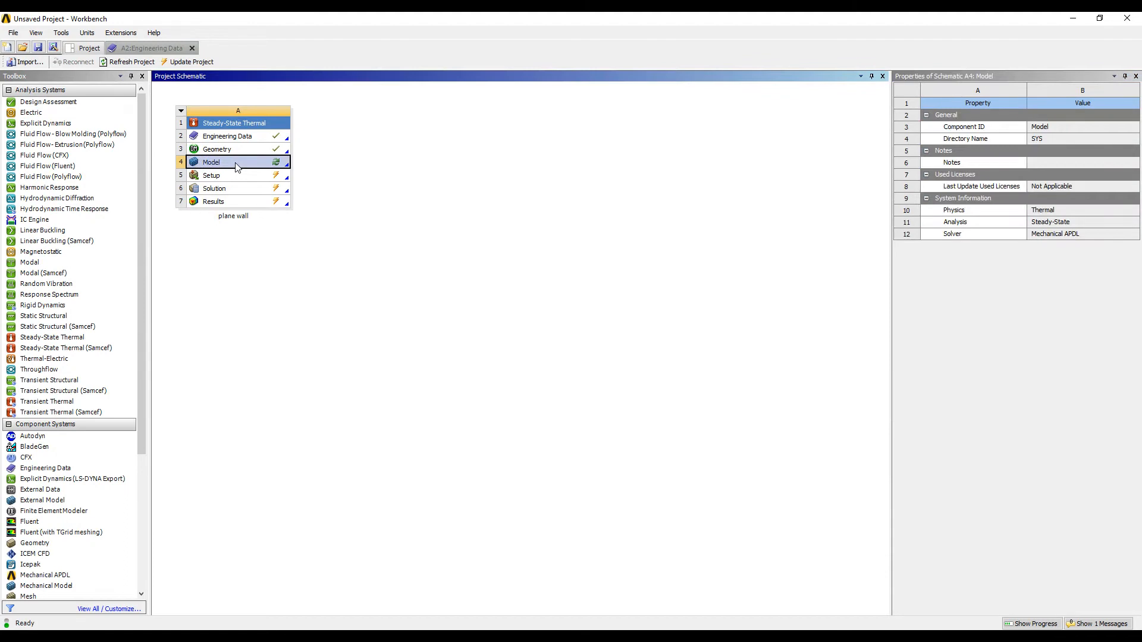
pyautogui.rightClick(211, 162)
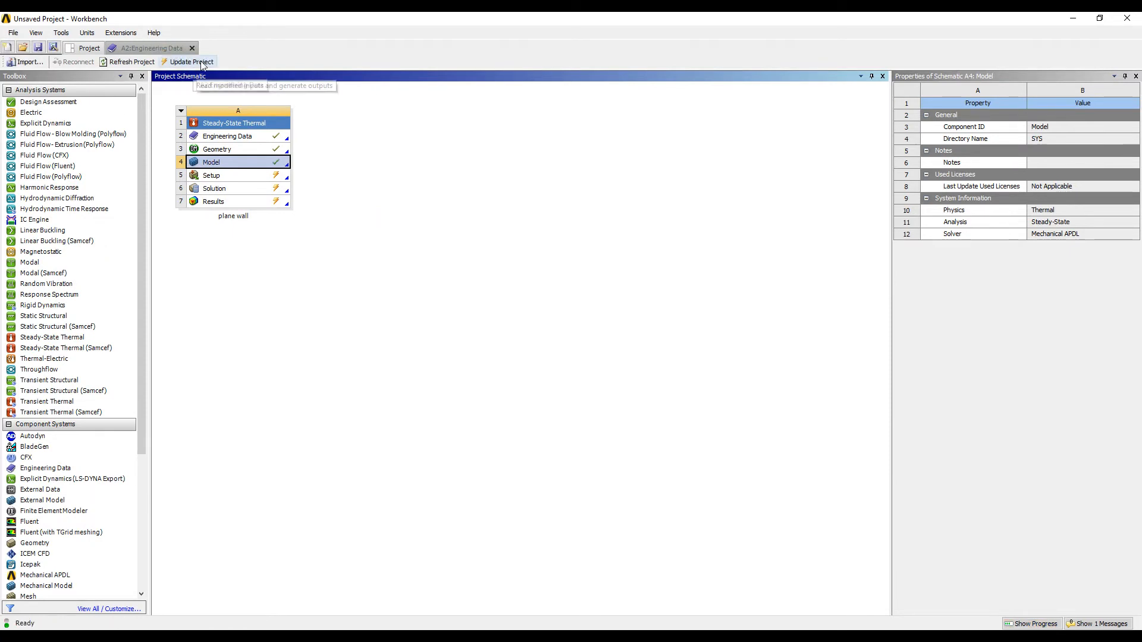
pyautogui.click(192, 48)
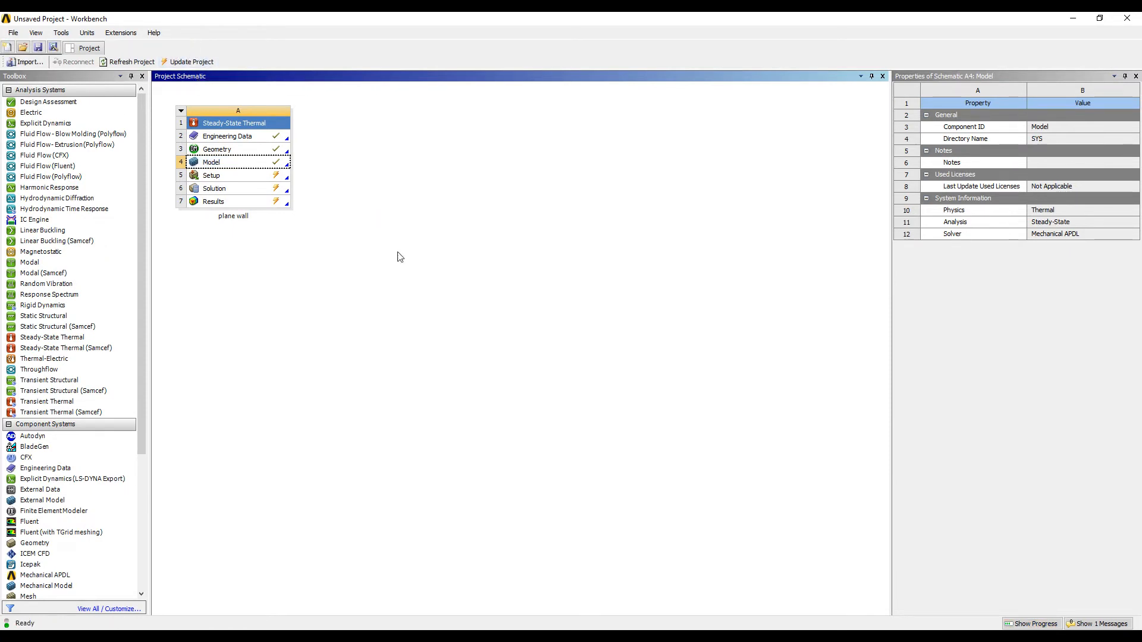
pyautogui.doubleClick(211, 162)
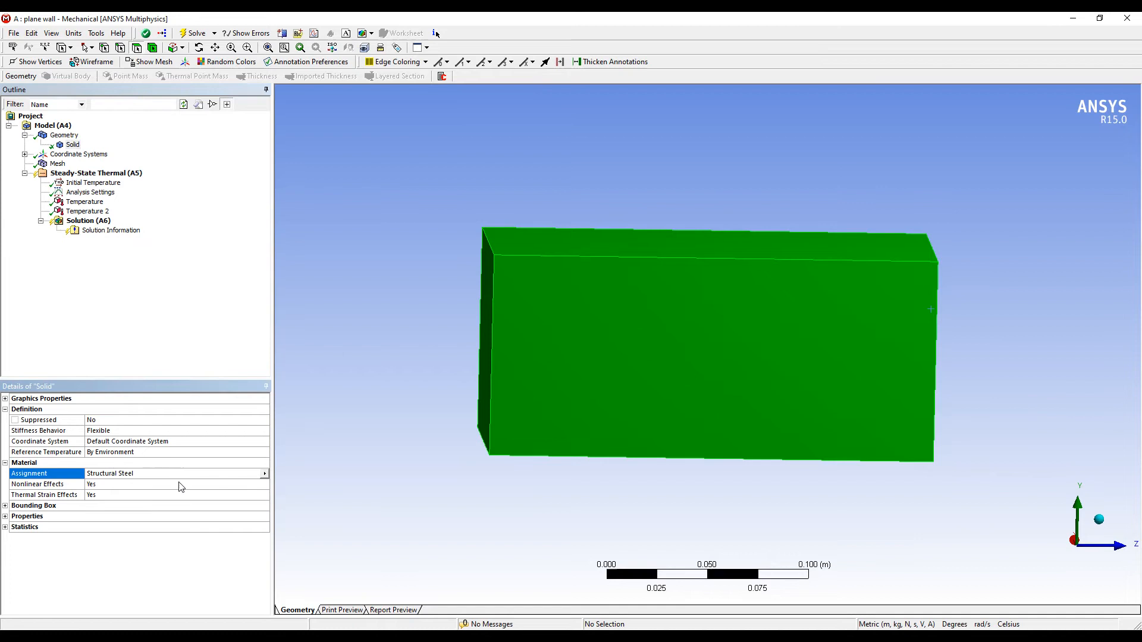
pyautogui.click(264, 473)
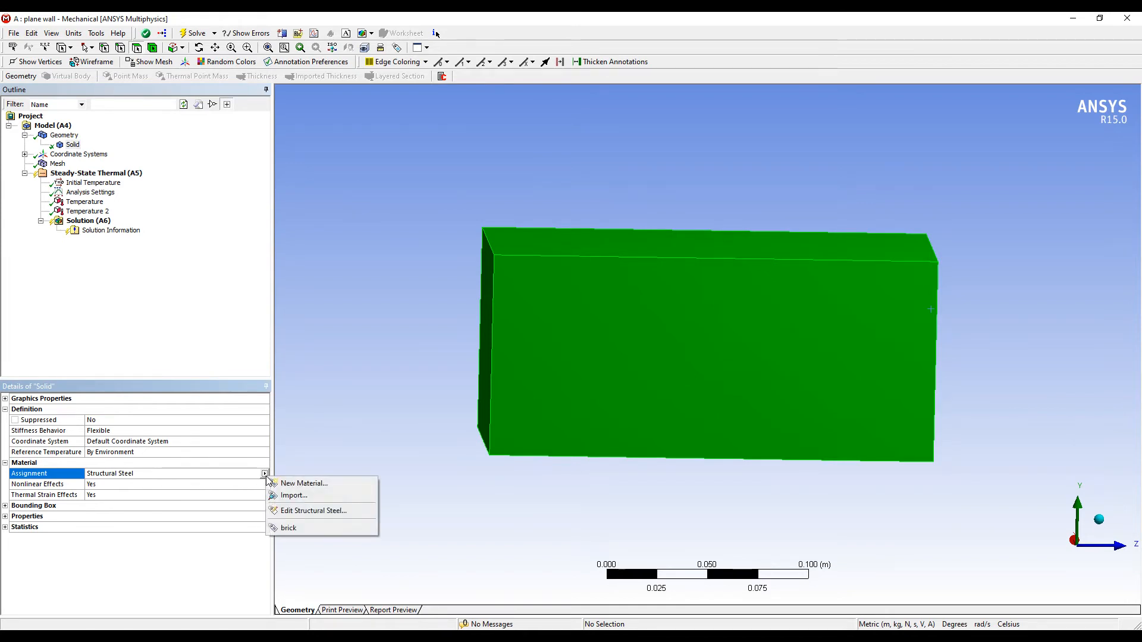
pyautogui.click(289, 527)
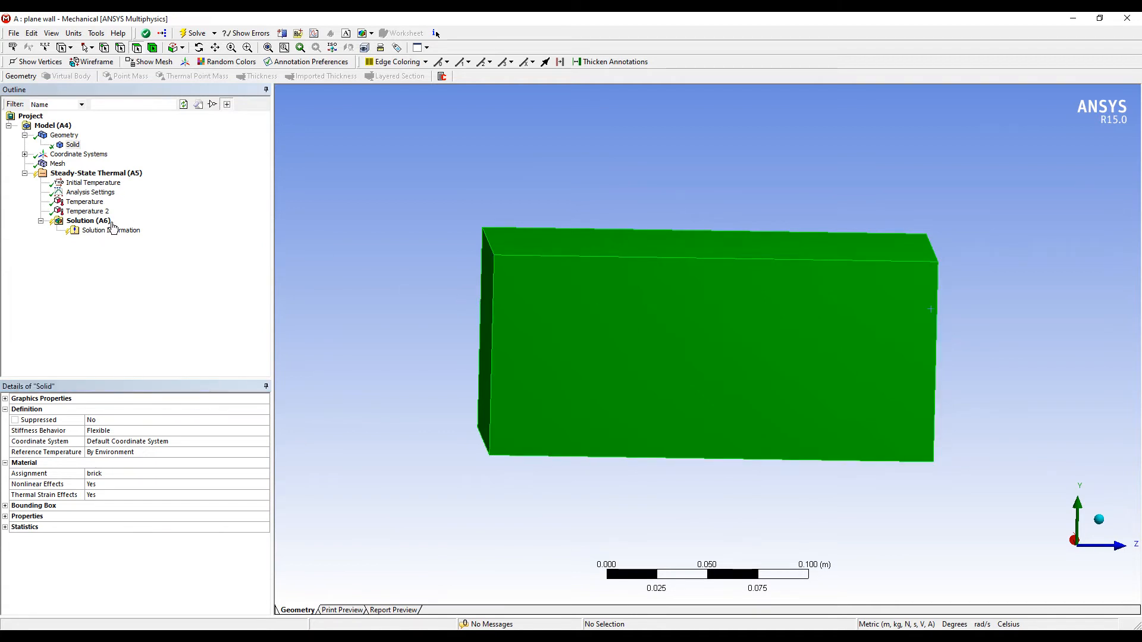
# Step: Insert Temperature and Total Heat Flux results under Solution, then solve the thermal analysis
pyautogui.rightClick(88, 220)
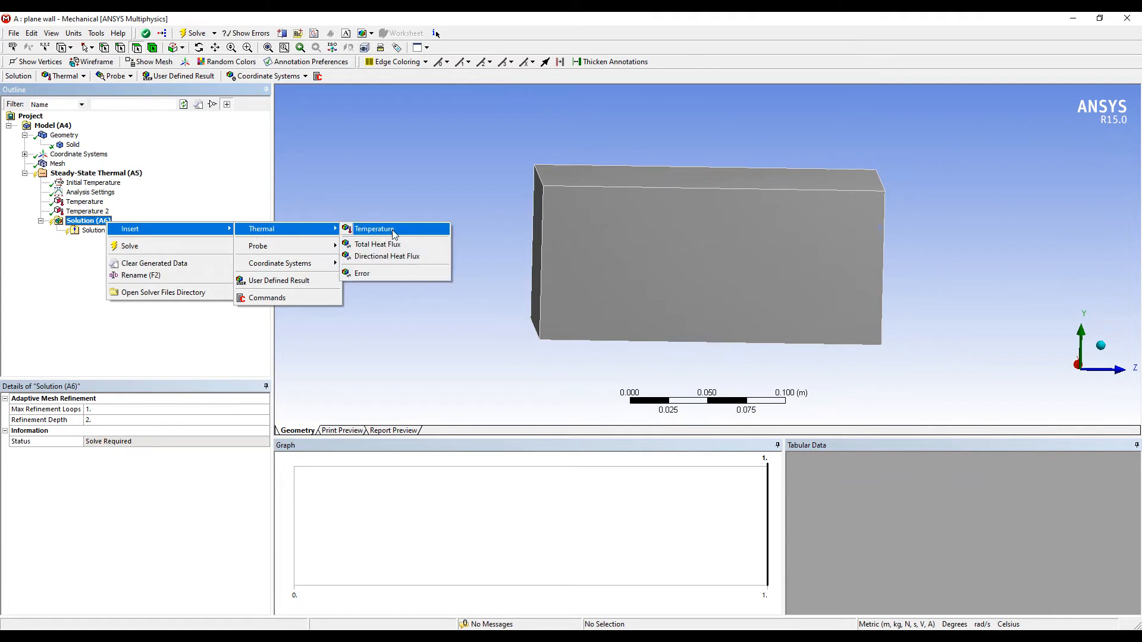
pyautogui.click(374, 228)
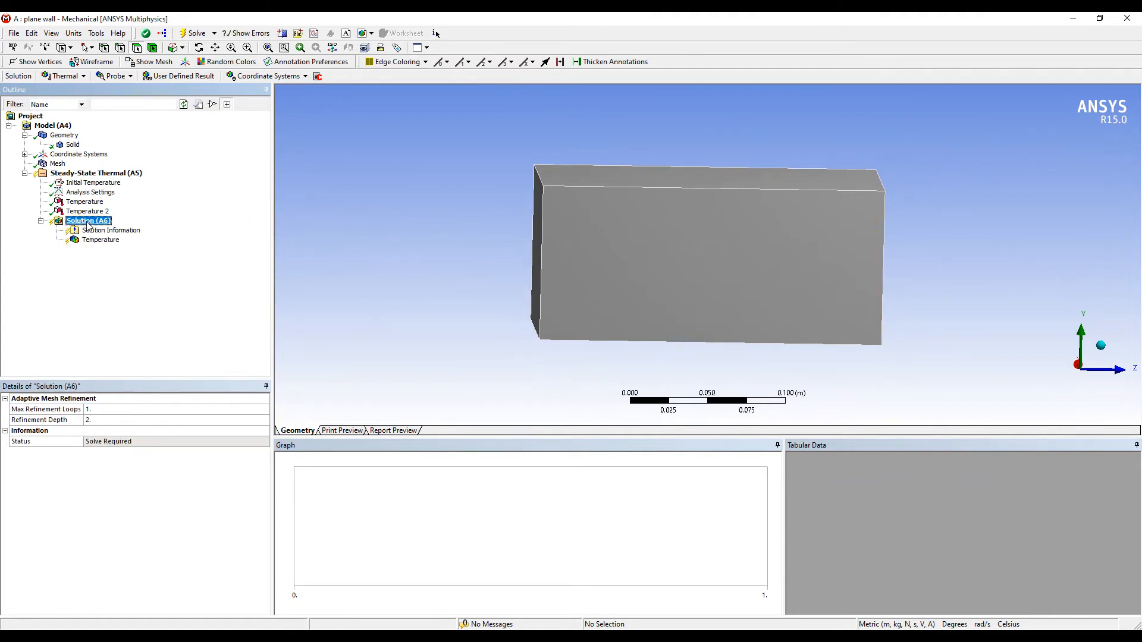
pyautogui.rightClick(88, 221)
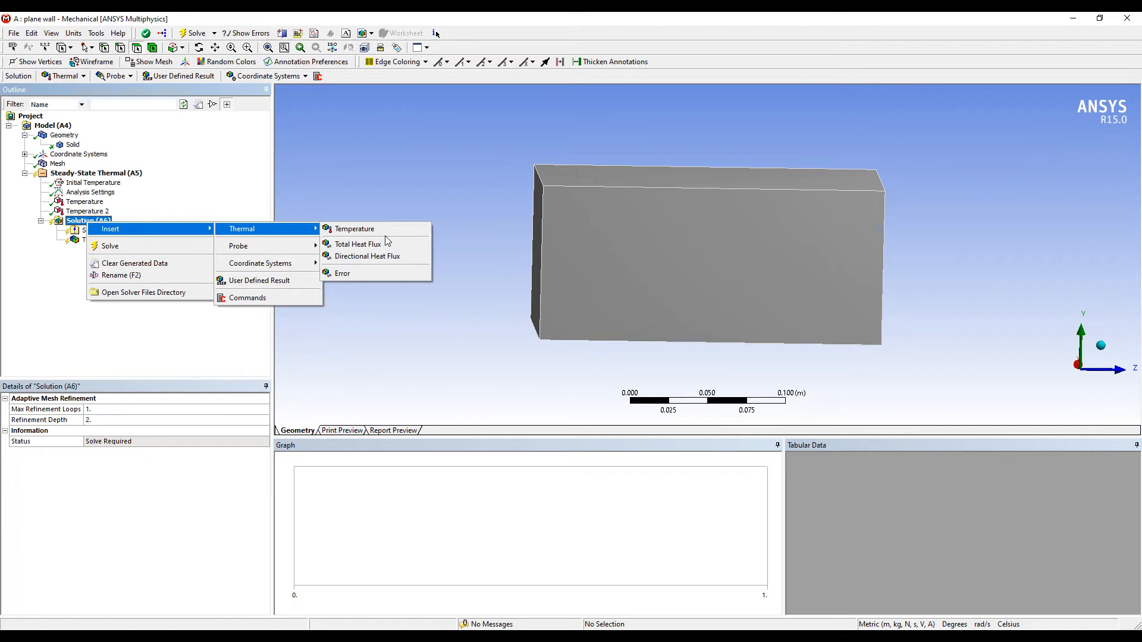
pyautogui.click(357, 243)
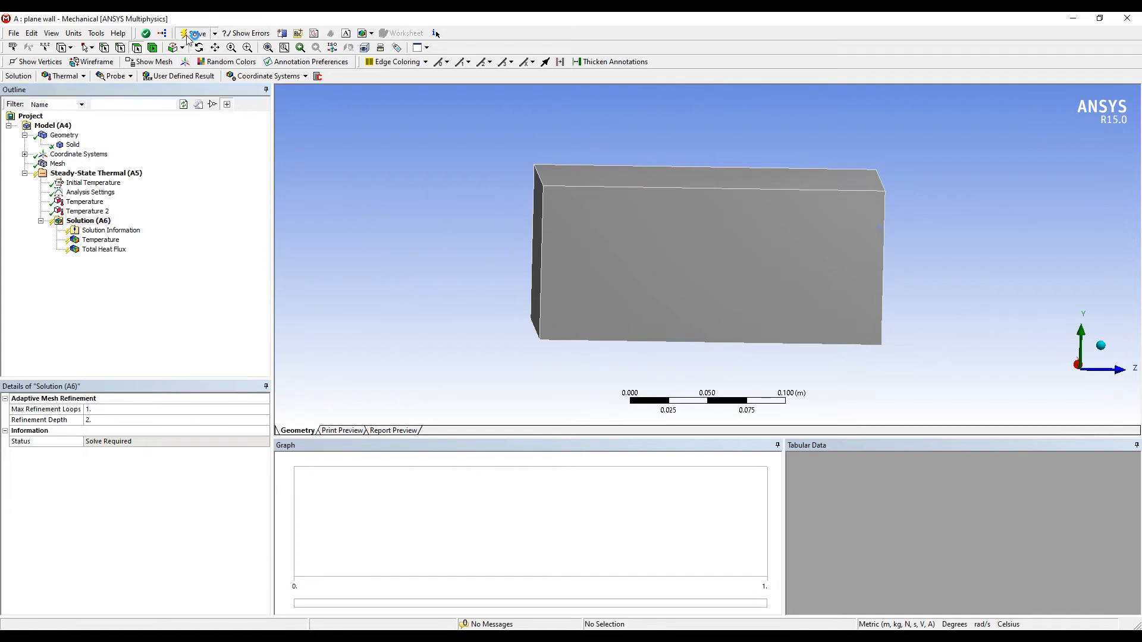
pyautogui.click(195, 33)
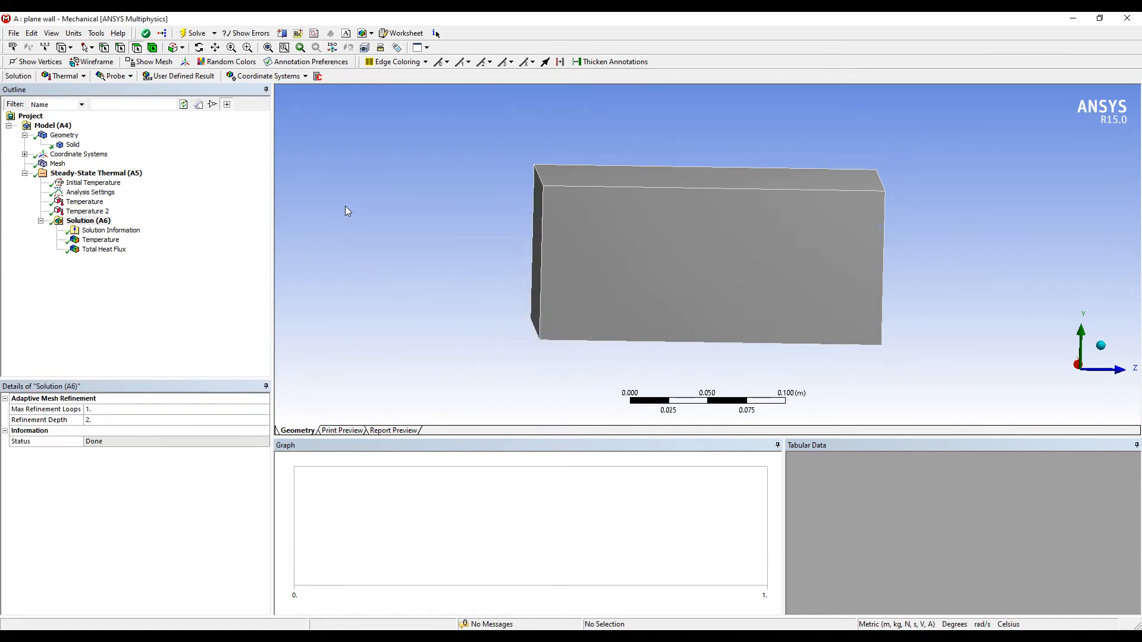
# Step: View the 60–35 °C temperature contours and the uniform 57.955 W/m² total heat flux
pyautogui.click(100, 240)
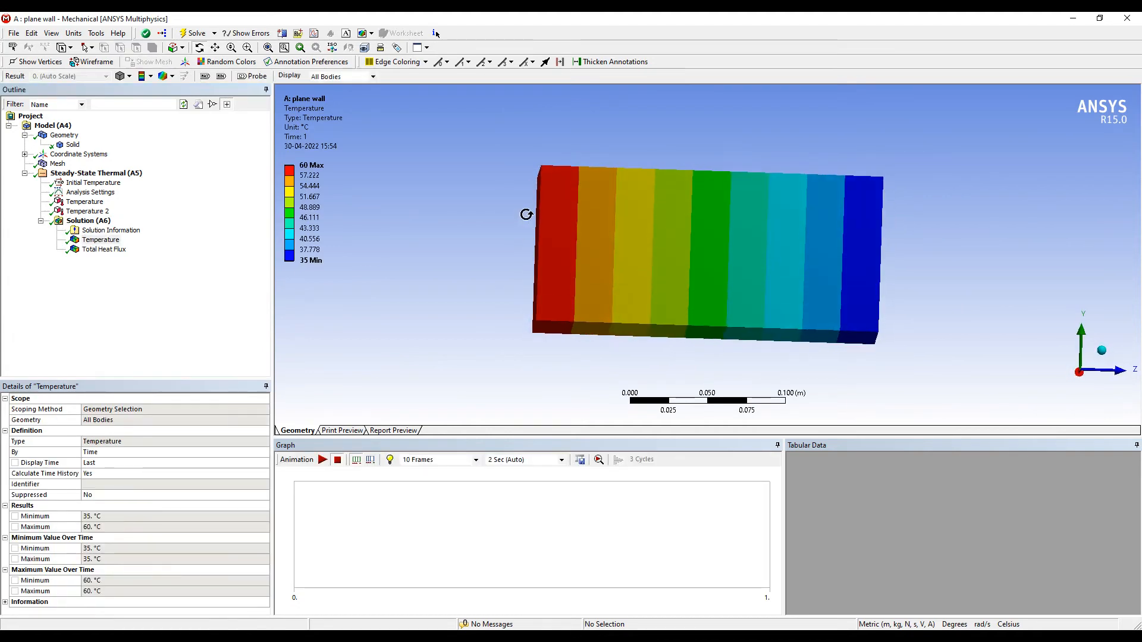
pyautogui.moveTo(351, 387)
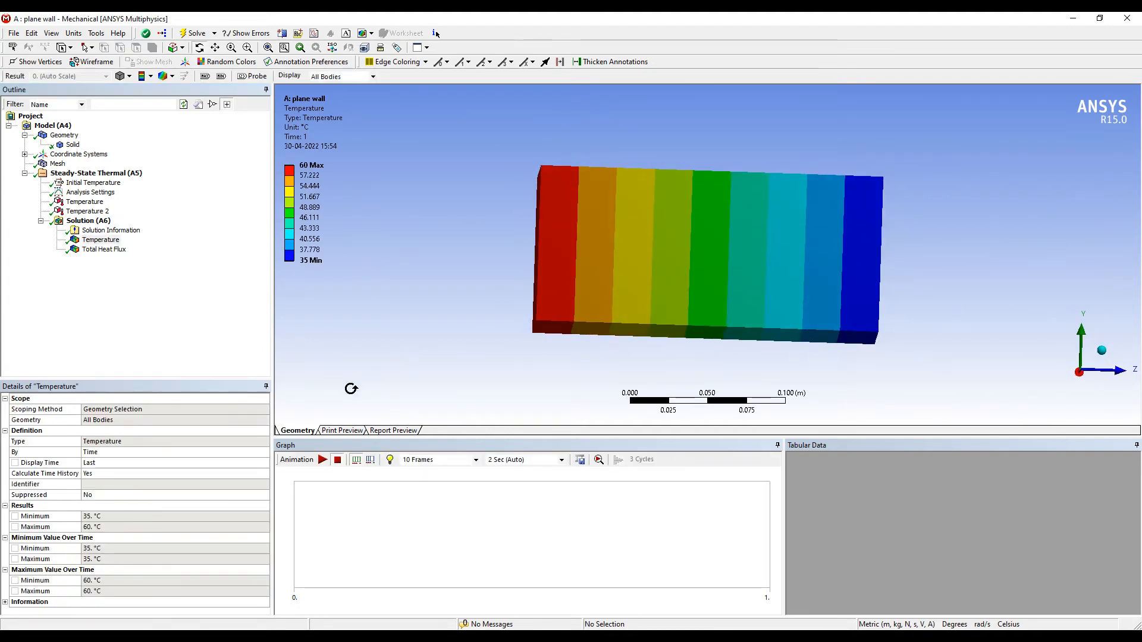
pyautogui.click(104, 249)
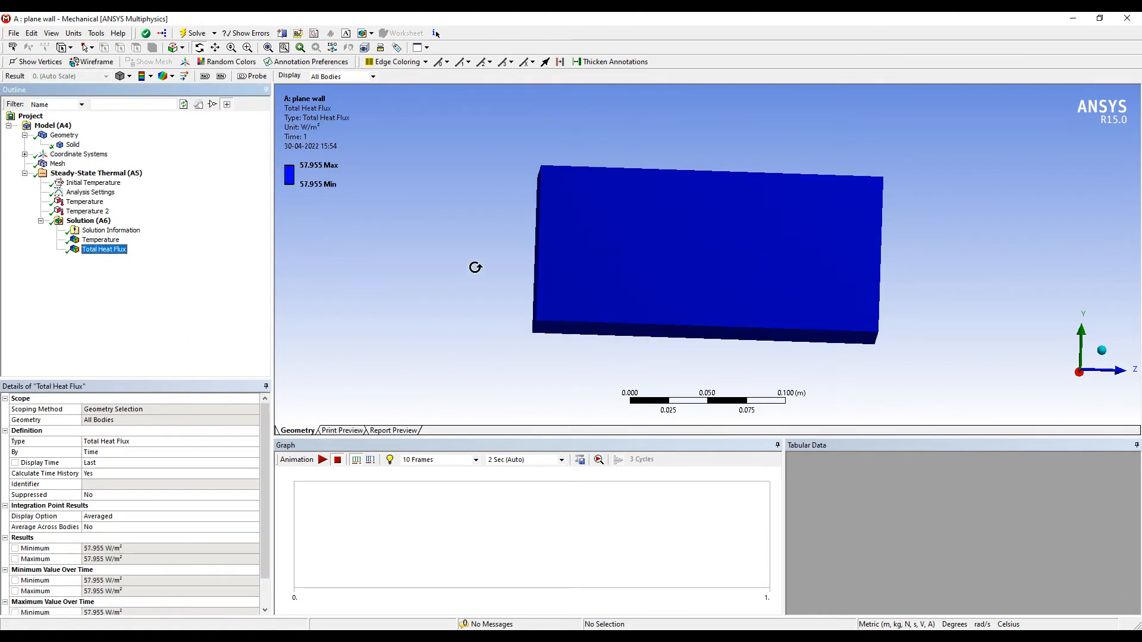
pyautogui.moveTo(789, 206)
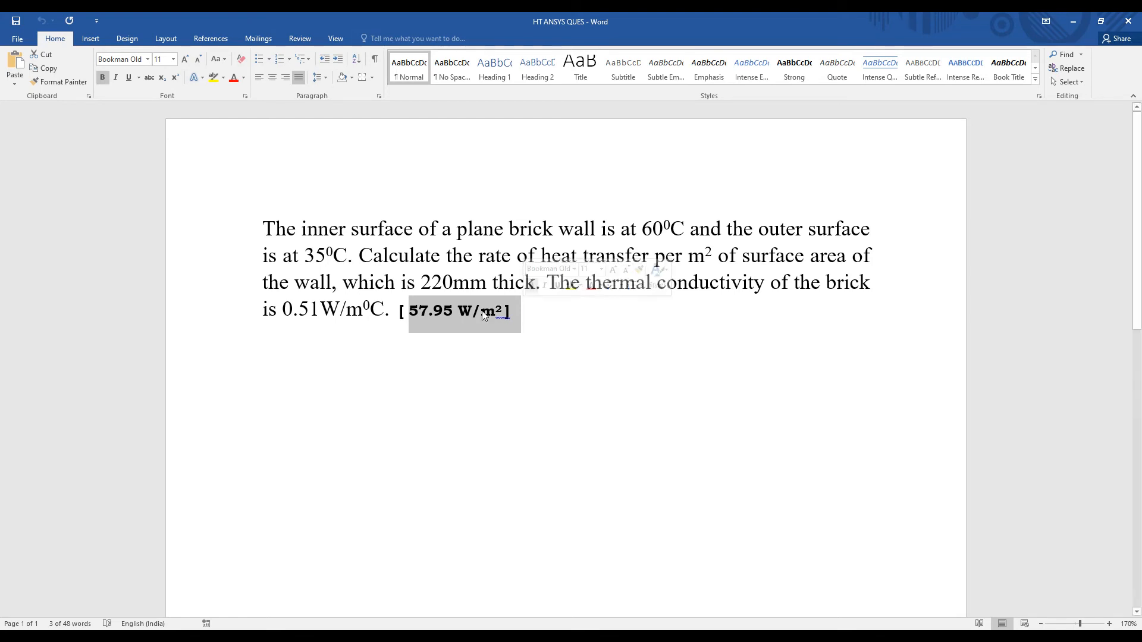
pyautogui.moveTo(542, 559)
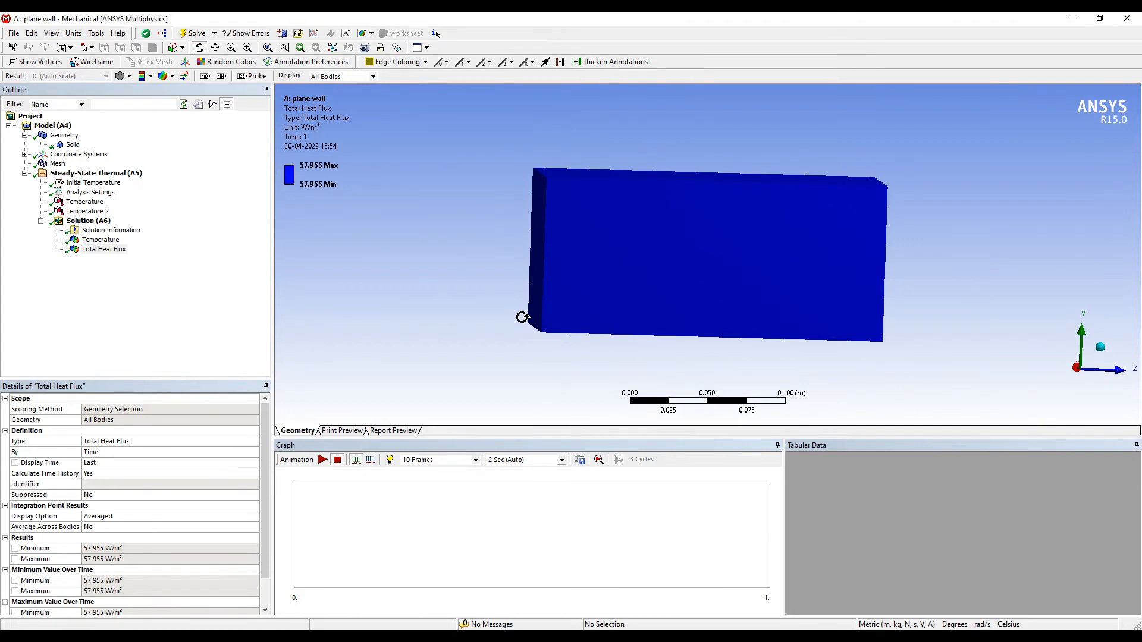
pyautogui.moveTo(484, 299)
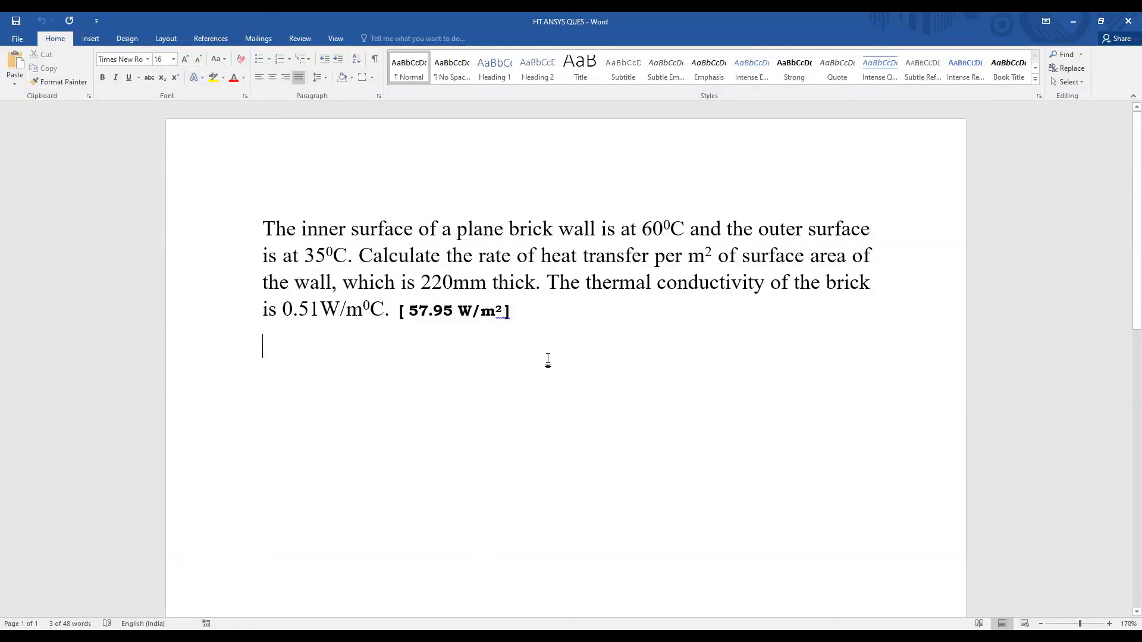
# Step: Type Q=-kA followed by a dt/dx fraction equation, centred below the question
pyautogui.write('Q=')
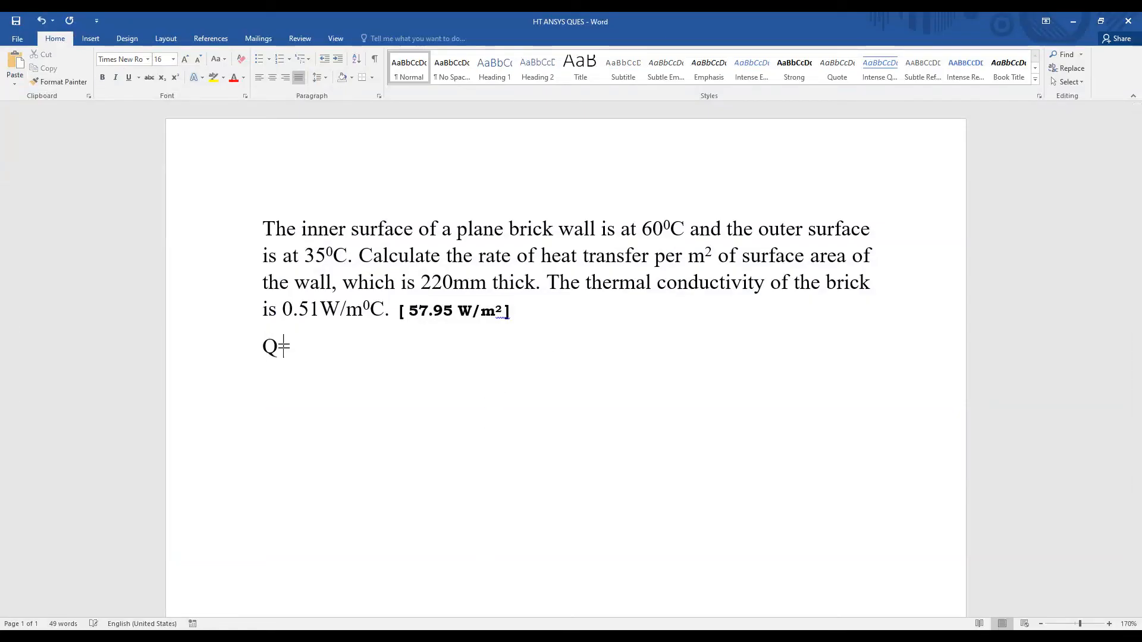
pyautogui.write('=-')
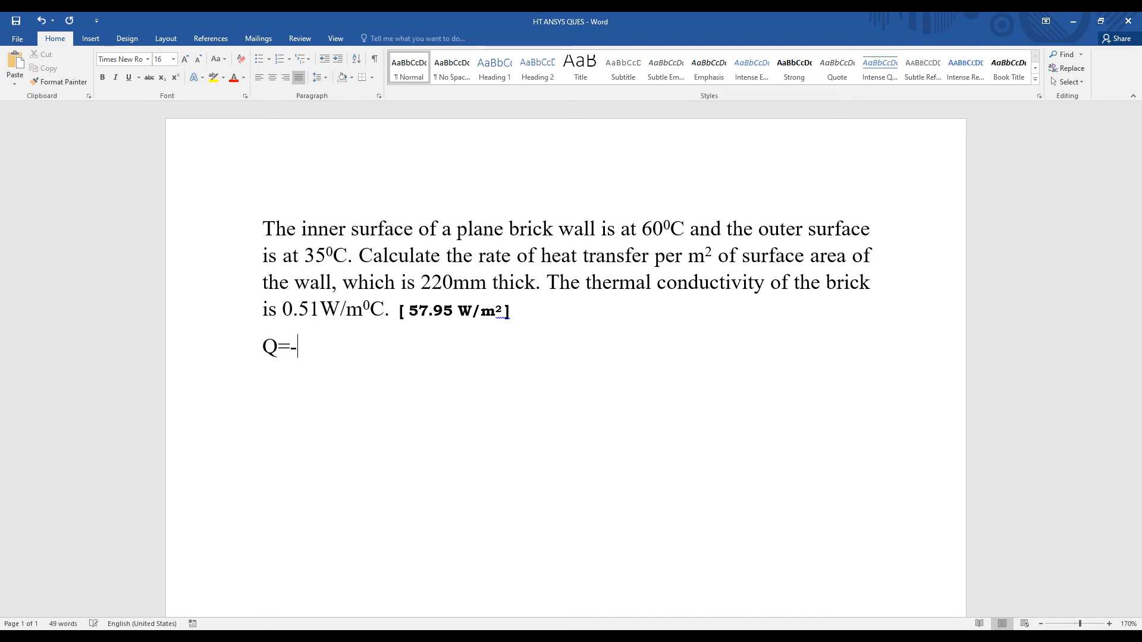
pyautogui.write('kAdt/dx')
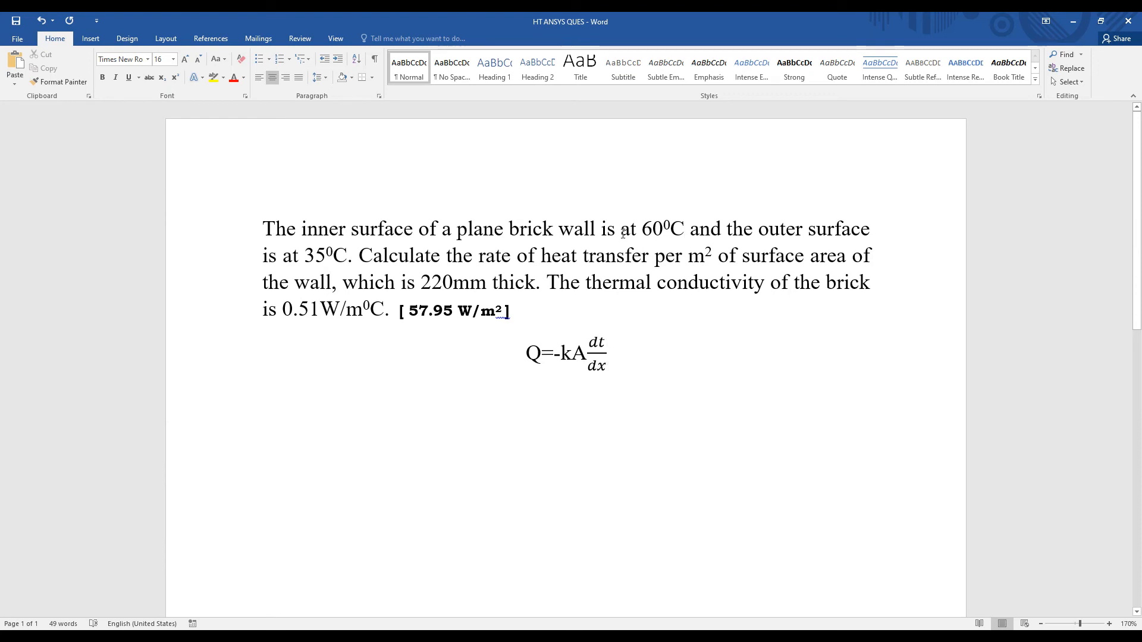
pyautogui.click(596, 357)
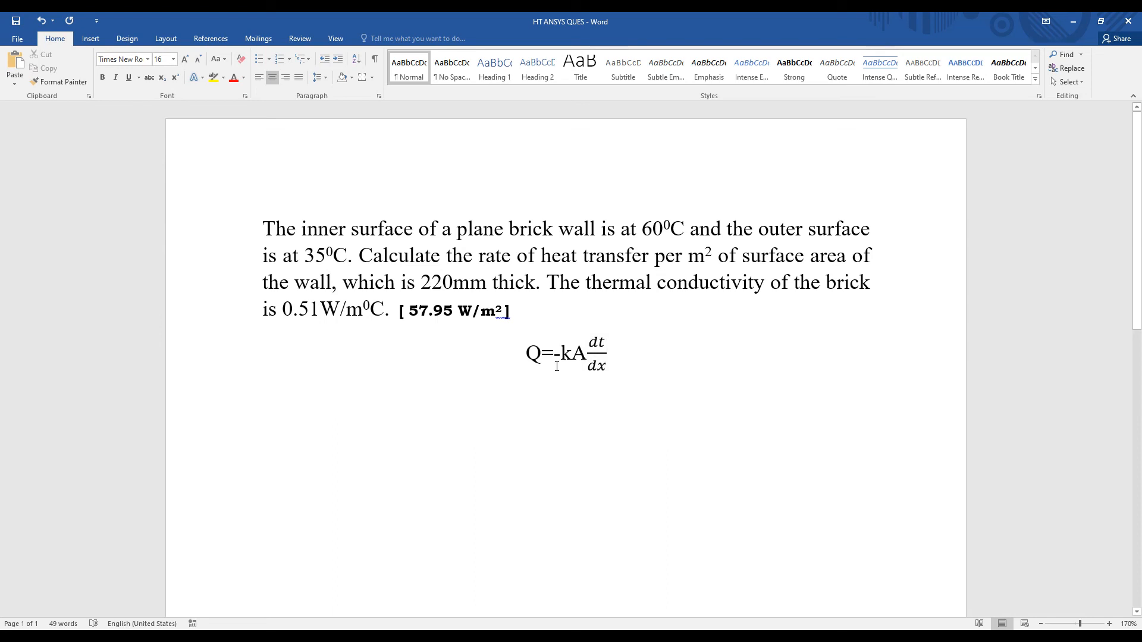
pyautogui.click(596, 357)
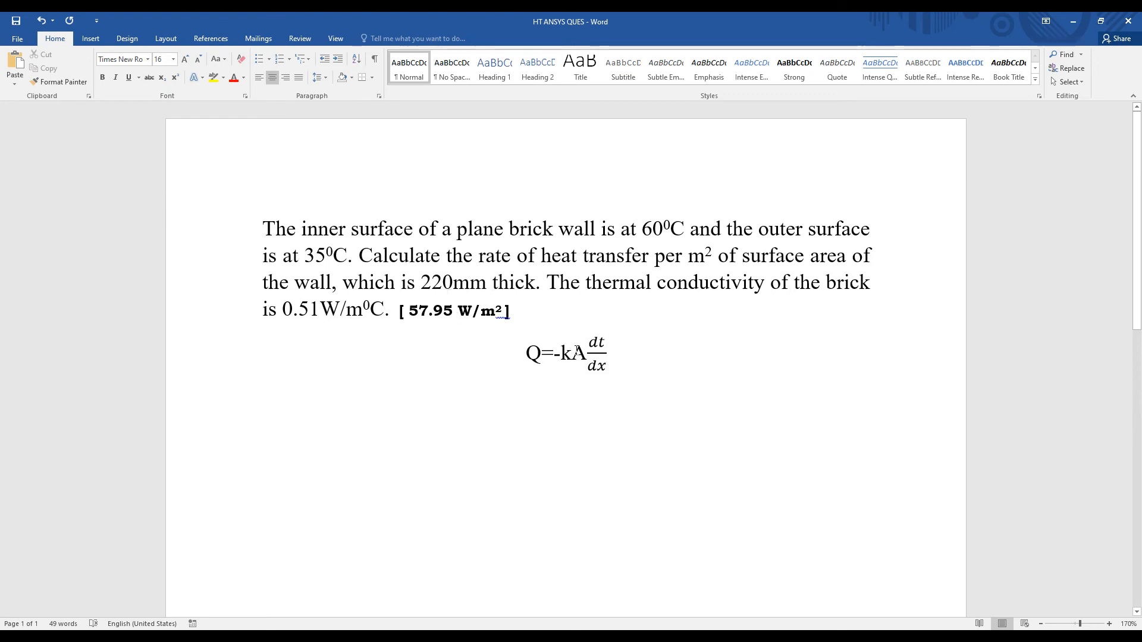
pyautogui.moveTo(661, 258)
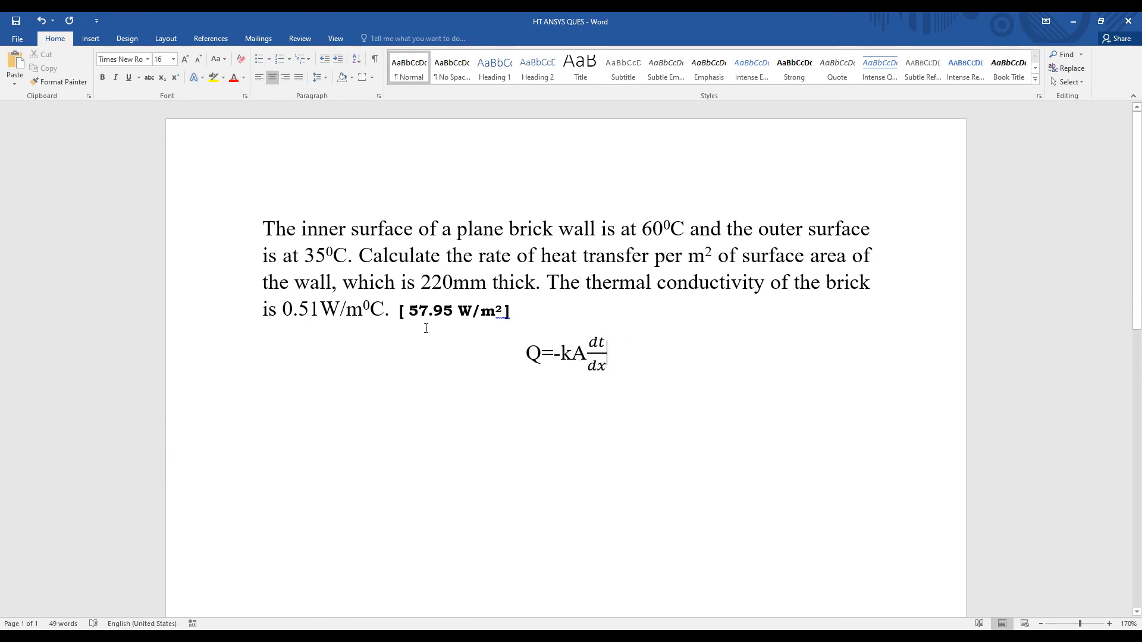
pyautogui.moveTo(464, 355)
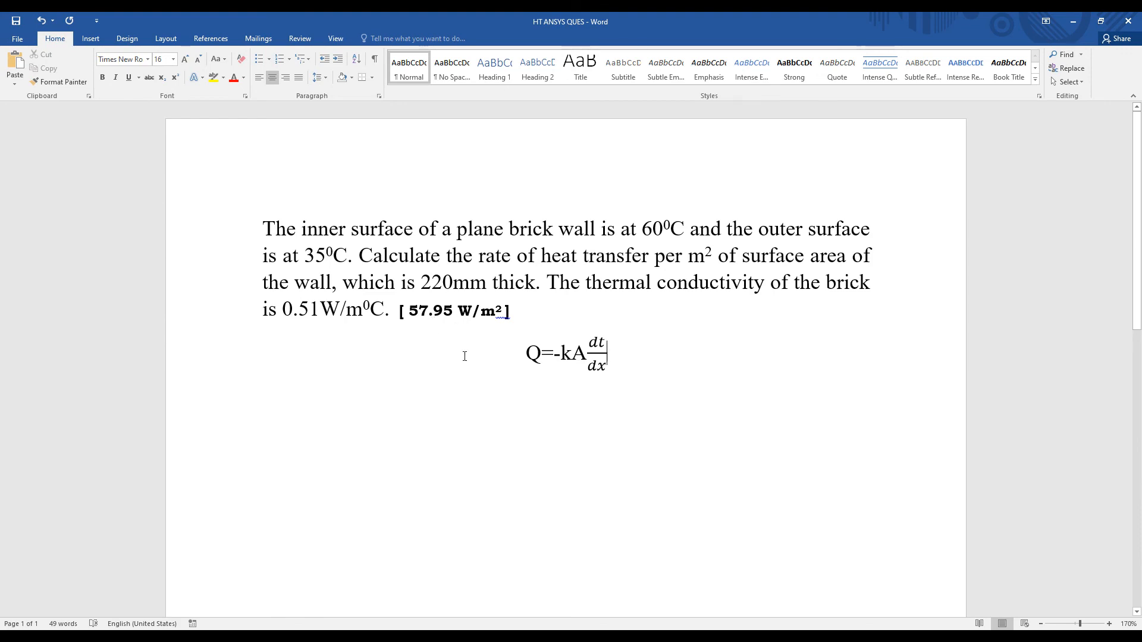